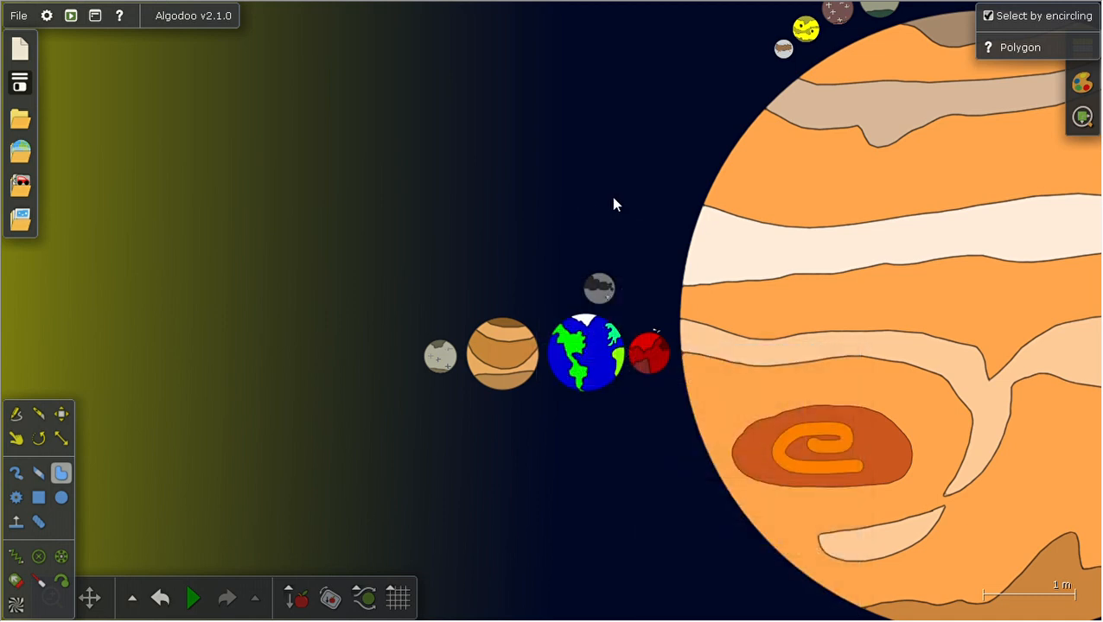
pyautogui.moveTo(519, 251)
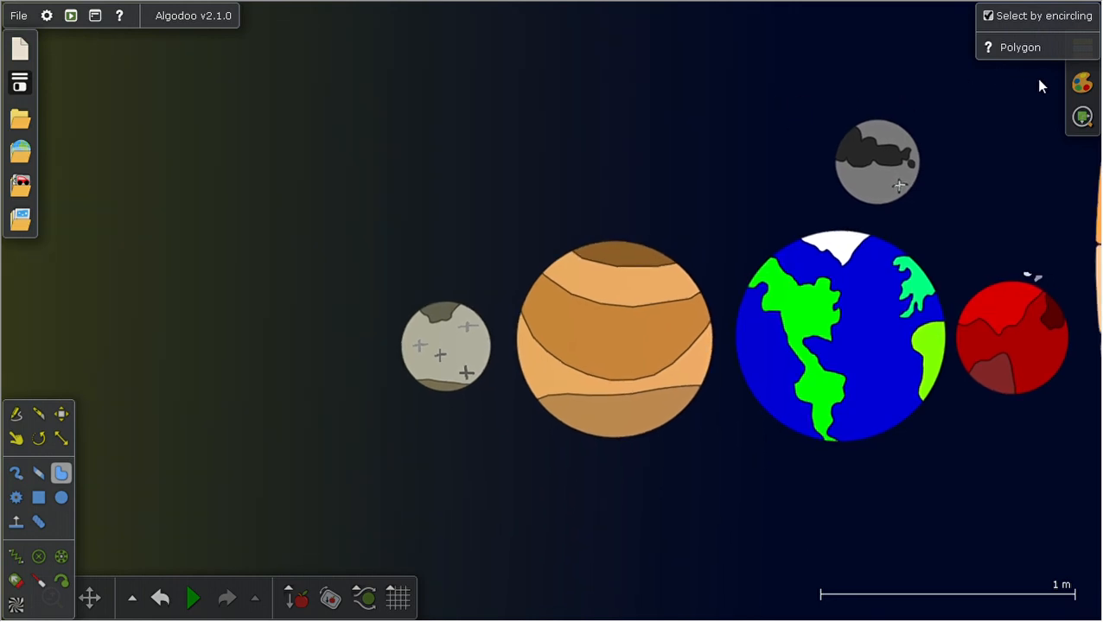
pyautogui.moveTo(827, 91)
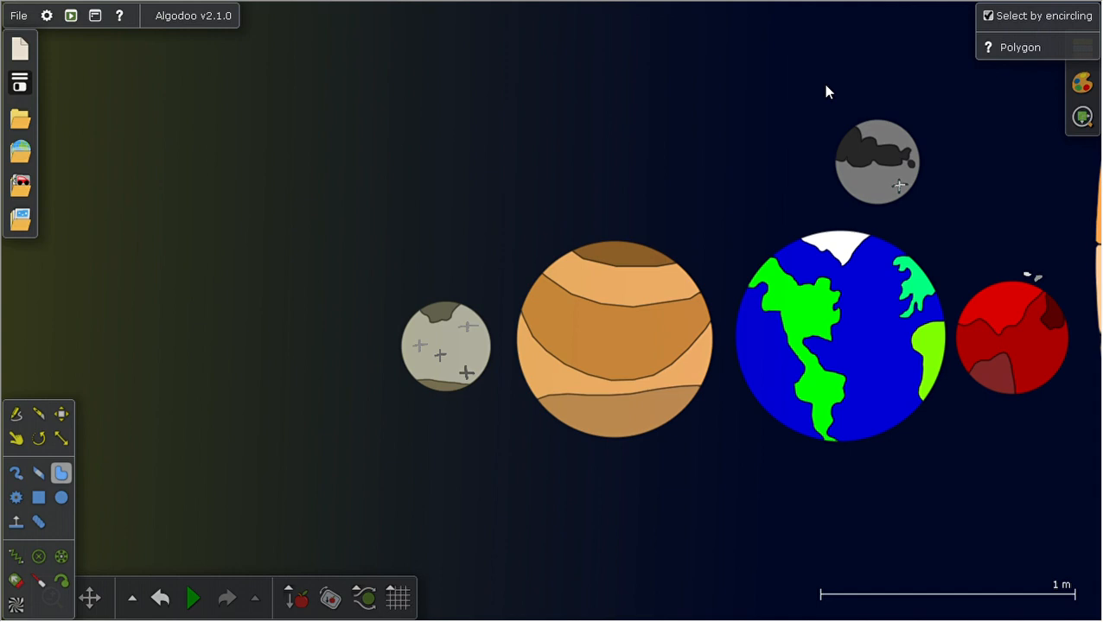
pyautogui.moveTo(1052, 87)
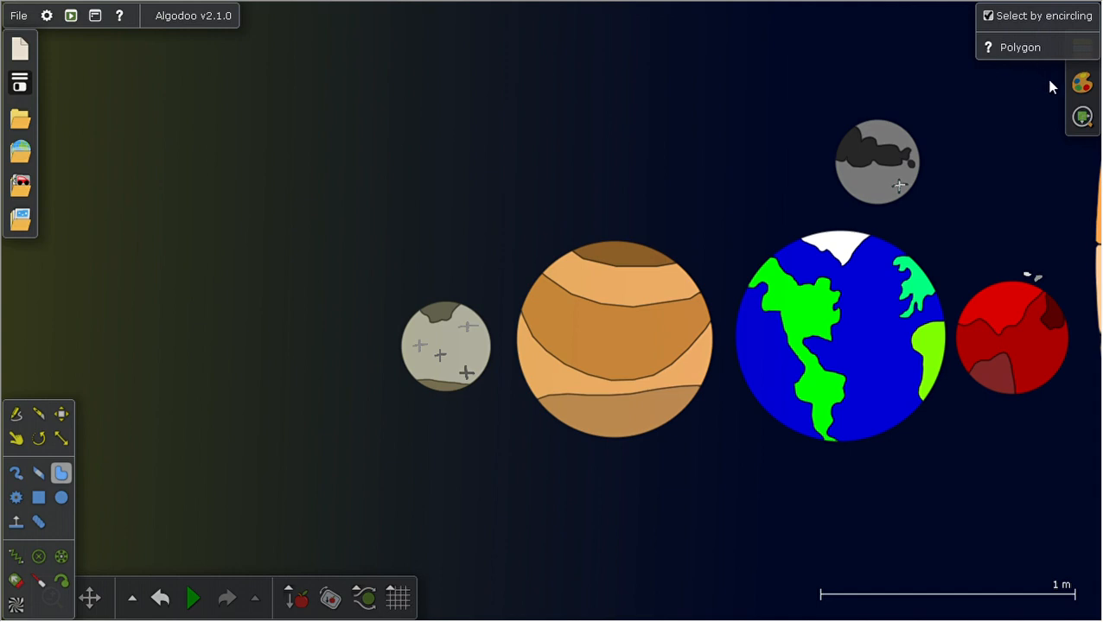
pyautogui.moveTo(464, 363)
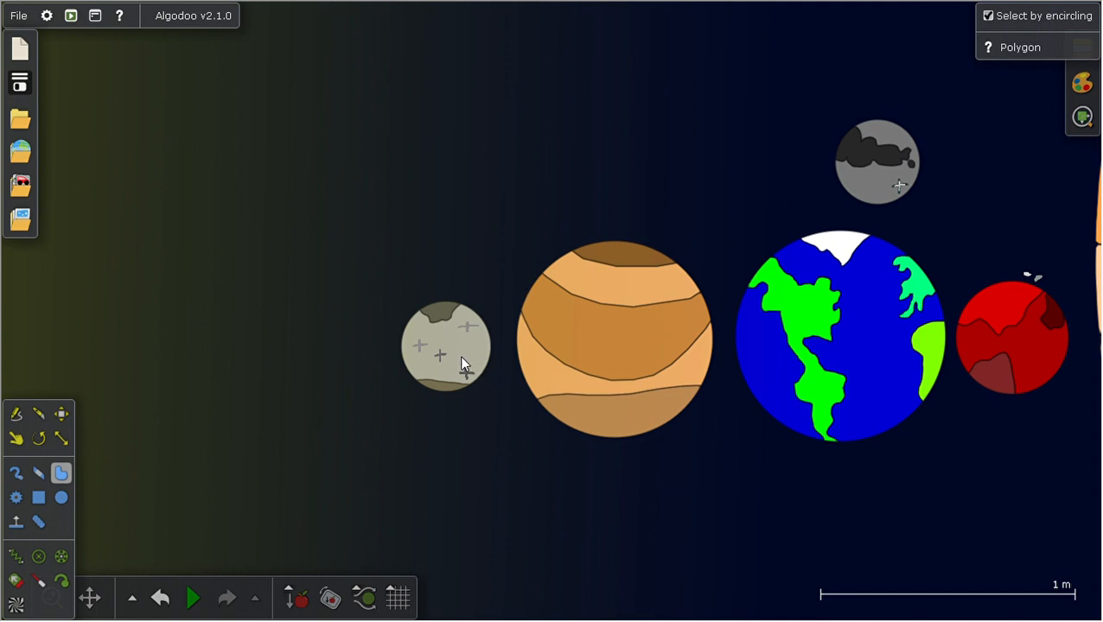
# - Draw a red shape over the small grey planet, then delete that stray shape
pyautogui.moveTo(462, 363); pyautogui.dragTo(497, 272)
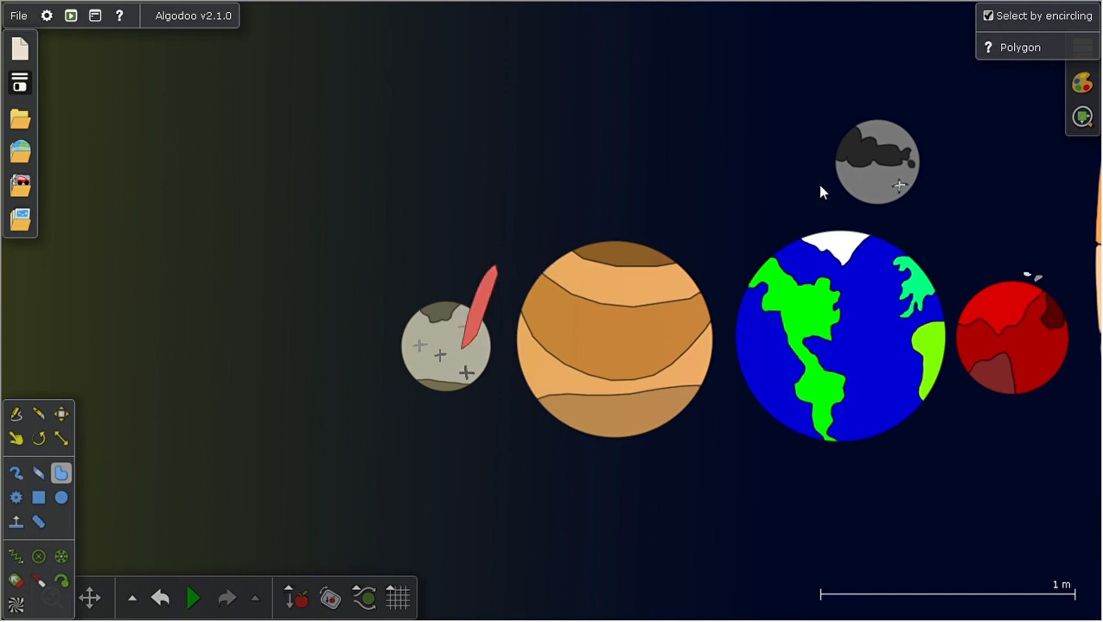
pyautogui.moveTo(1063, 79)
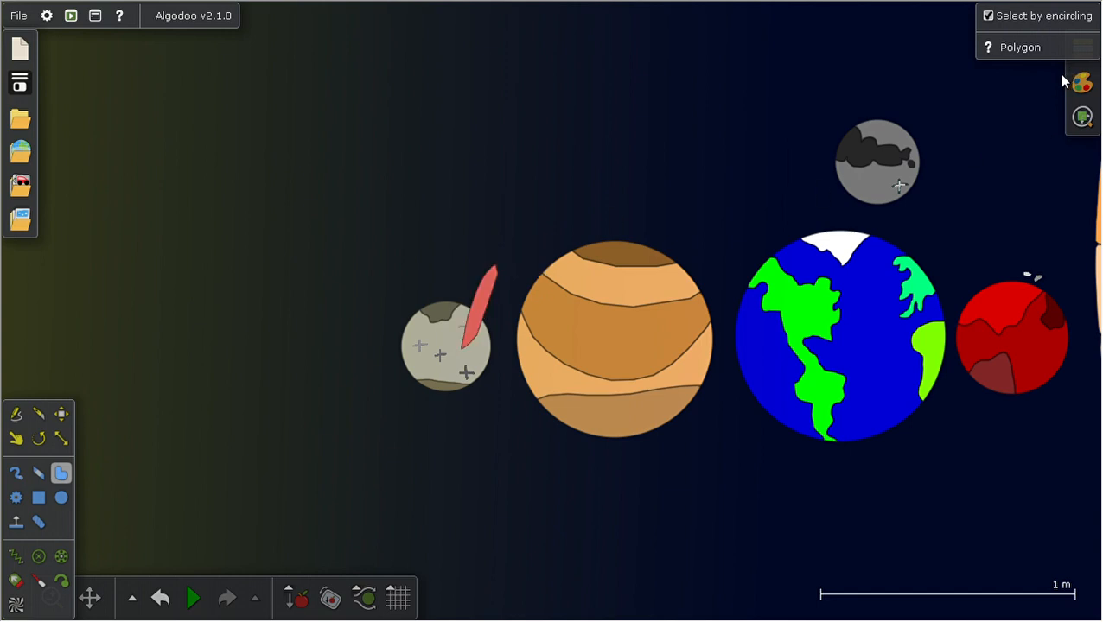
pyautogui.click(61, 414)
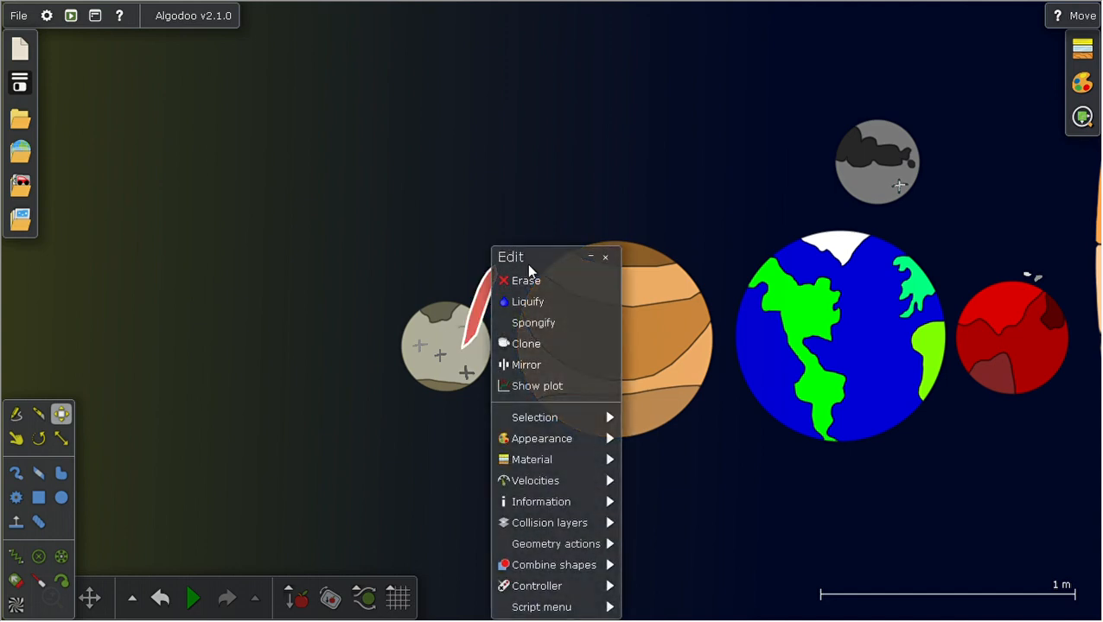
pyautogui.click(604, 258)
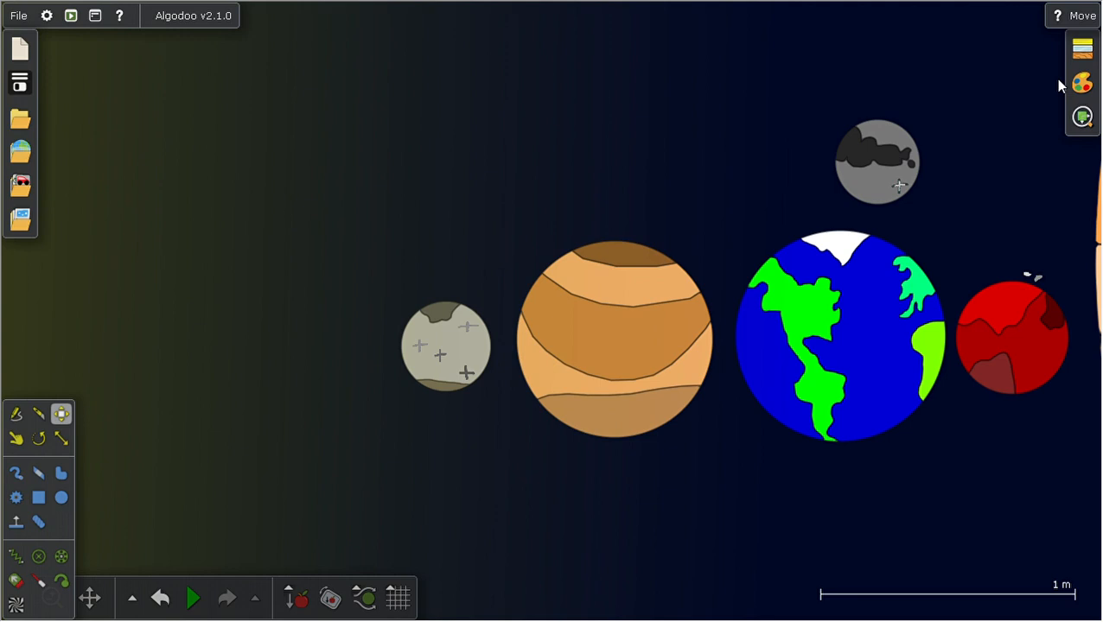
pyautogui.moveTo(477, 282)
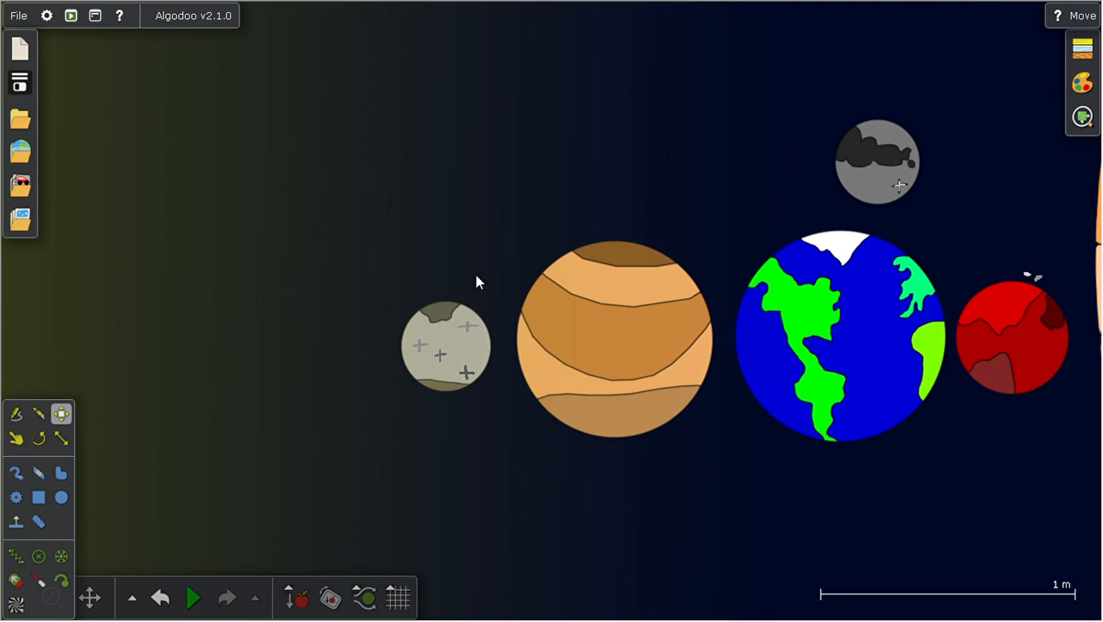
# - Move the small grey planet and the banded brown planet to new spots beside Earth
pyautogui.moveTo(445, 345); pyautogui.dragTo(460, 343)
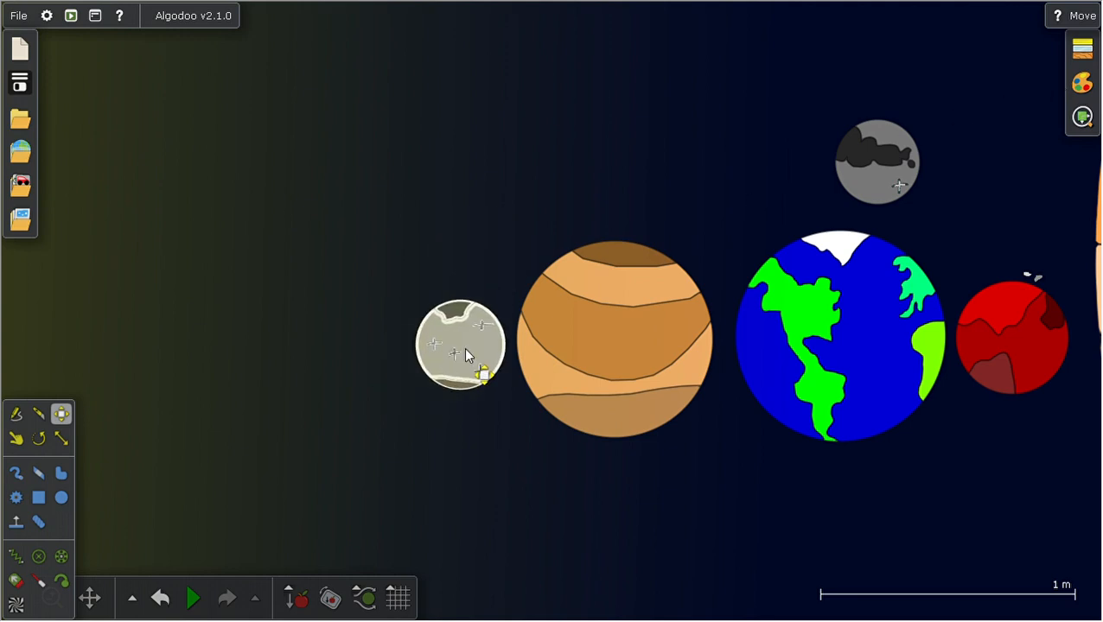
pyautogui.moveTo(461, 344); pyautogui.dragTo(412, 335)
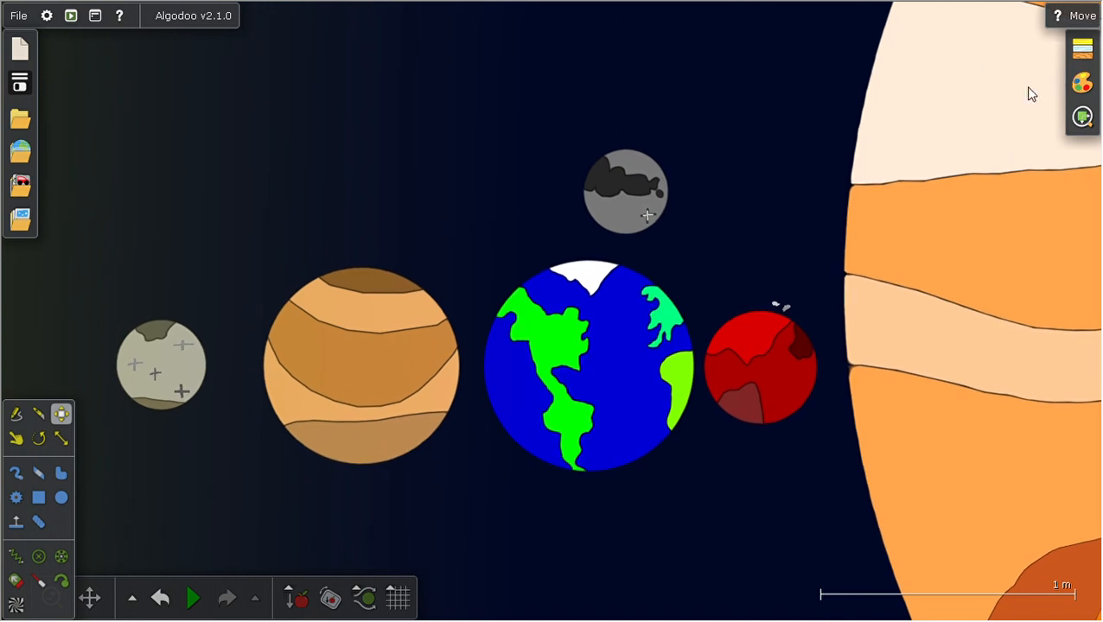
pyautogui.moveTo(929, 114)
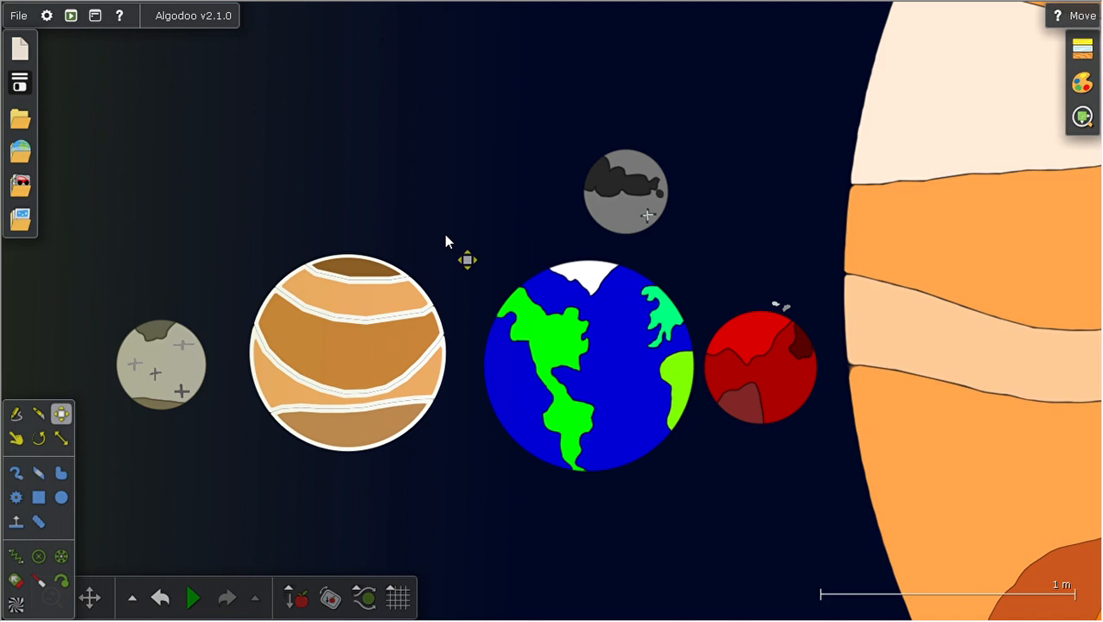
pyautogui.moveTo(625, 190); pyautogui.dragTo(616, 242)
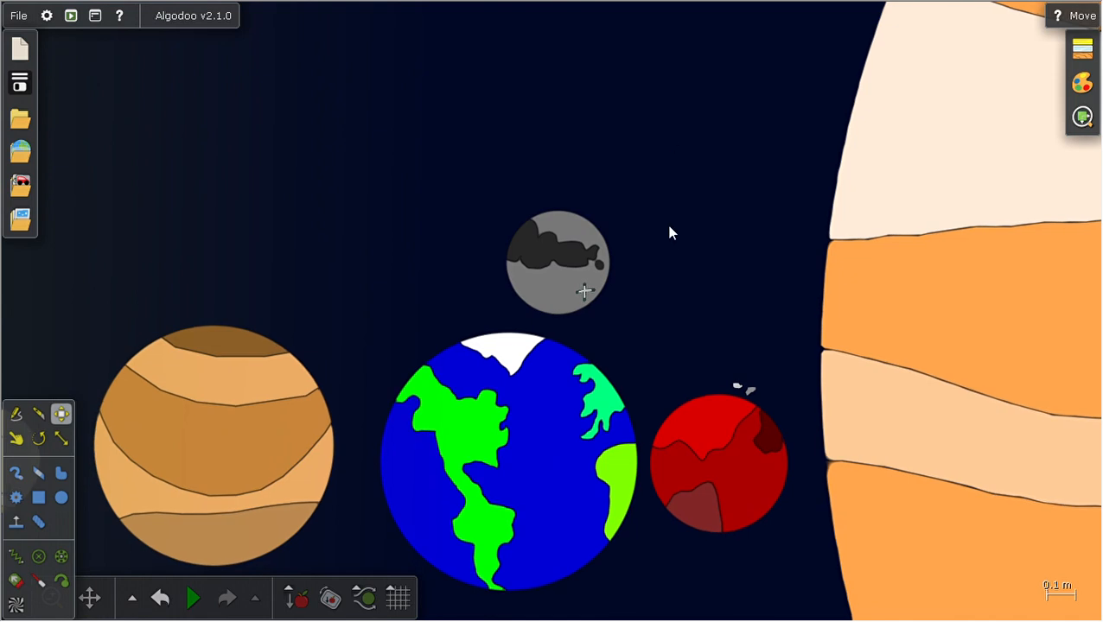
pyautogui.moveTo(743, 475)
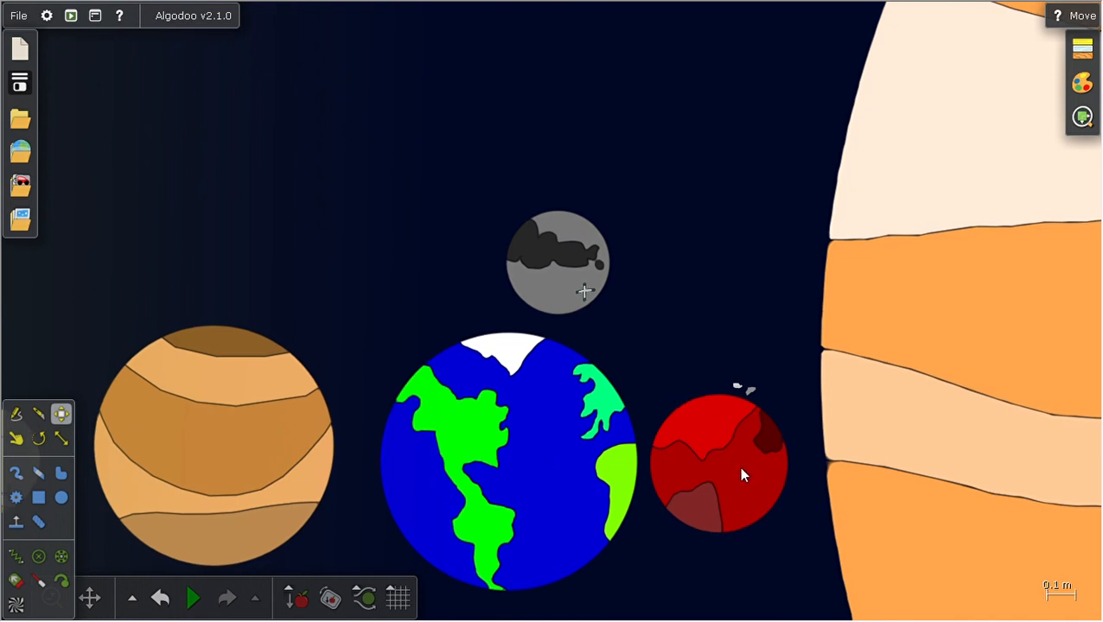
pyautogui.moveTo(717, 467); pyautogui.dragTo(752, 484)
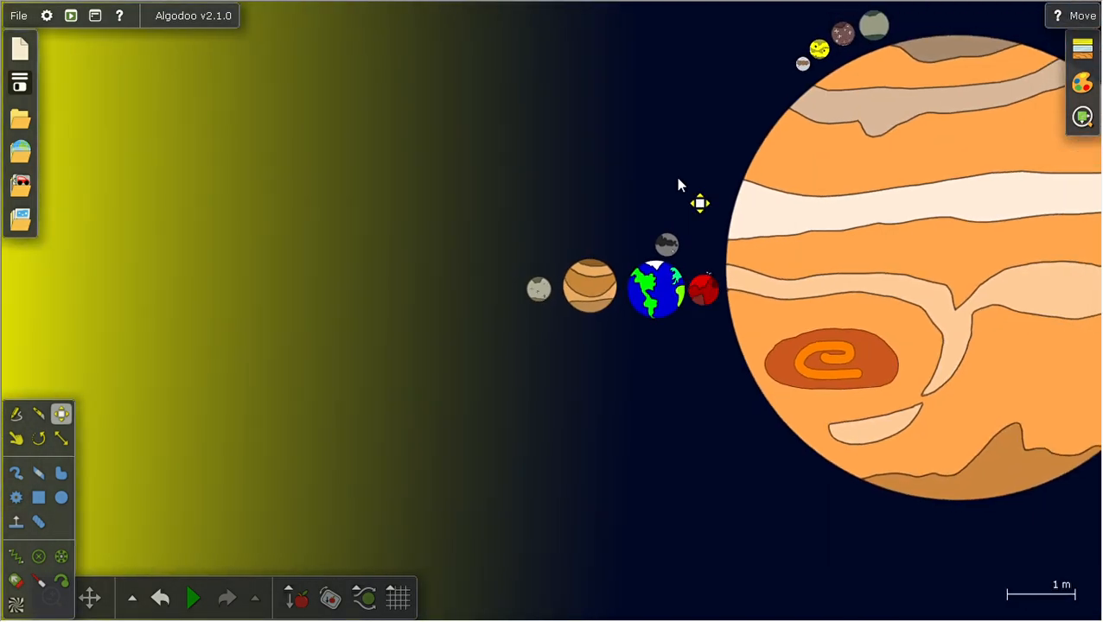
pyautogui.click(680, 228)
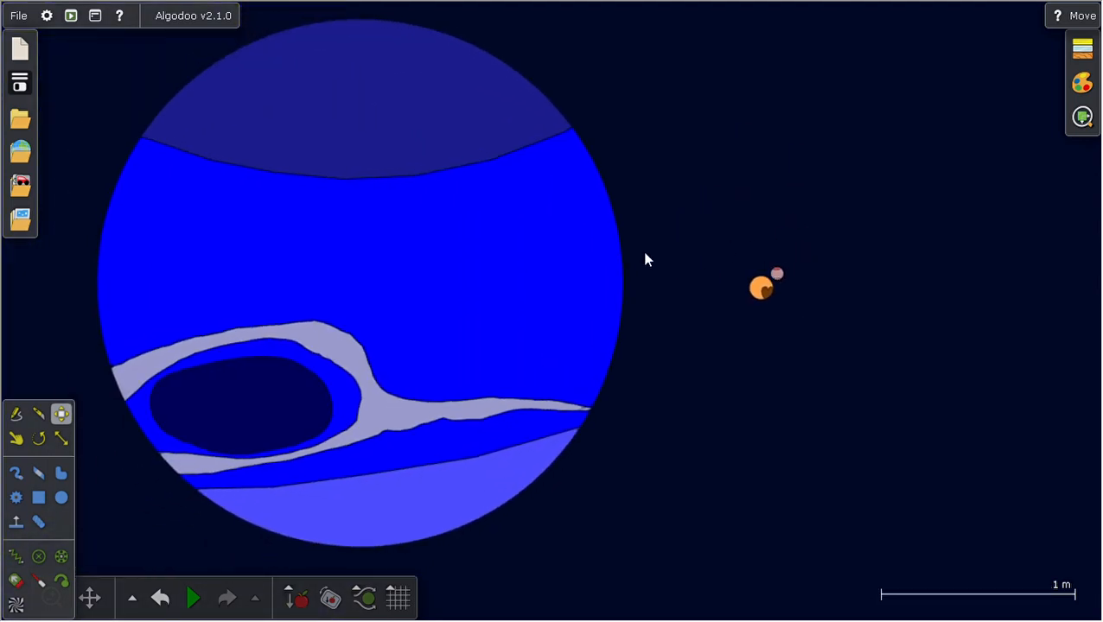
pyautogui.moveTo(1060, 84)
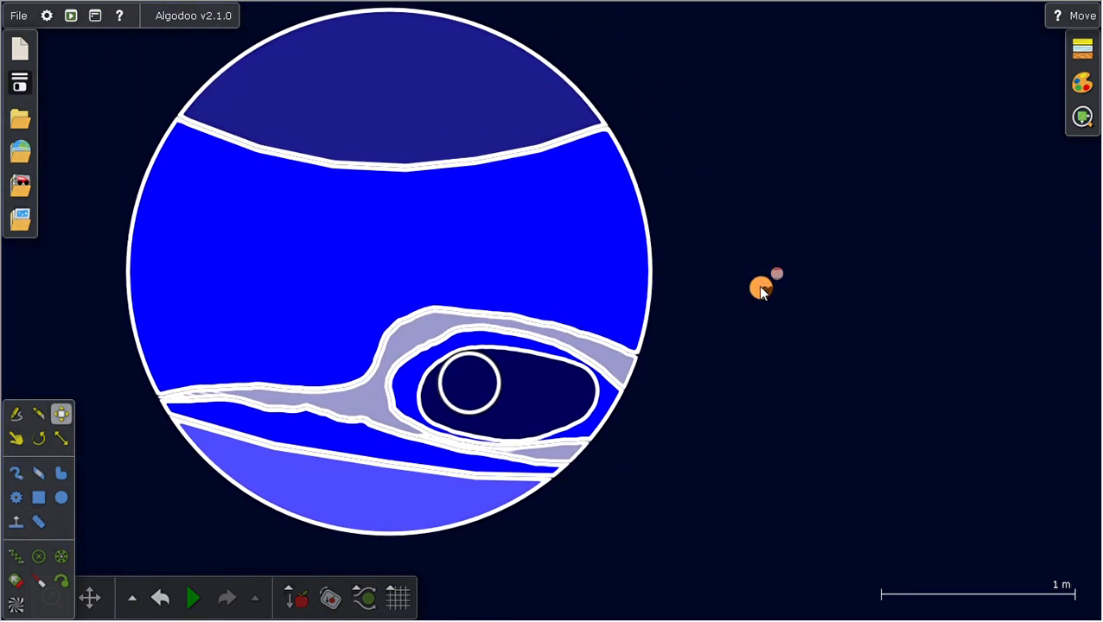
# - Nudge the tiny orange planet by its moon and bring up the blue planet's edit options
pyautogui.rightClick(758, 286)
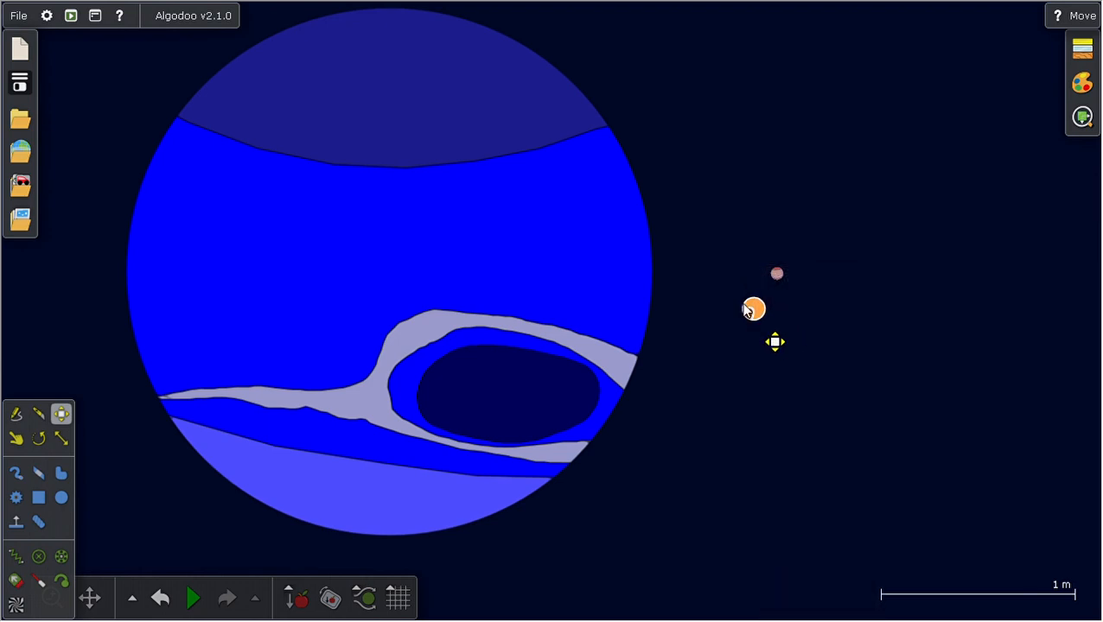
pyautogui.moveTo(753, 310); pyautogui.dragTo(759, 294)
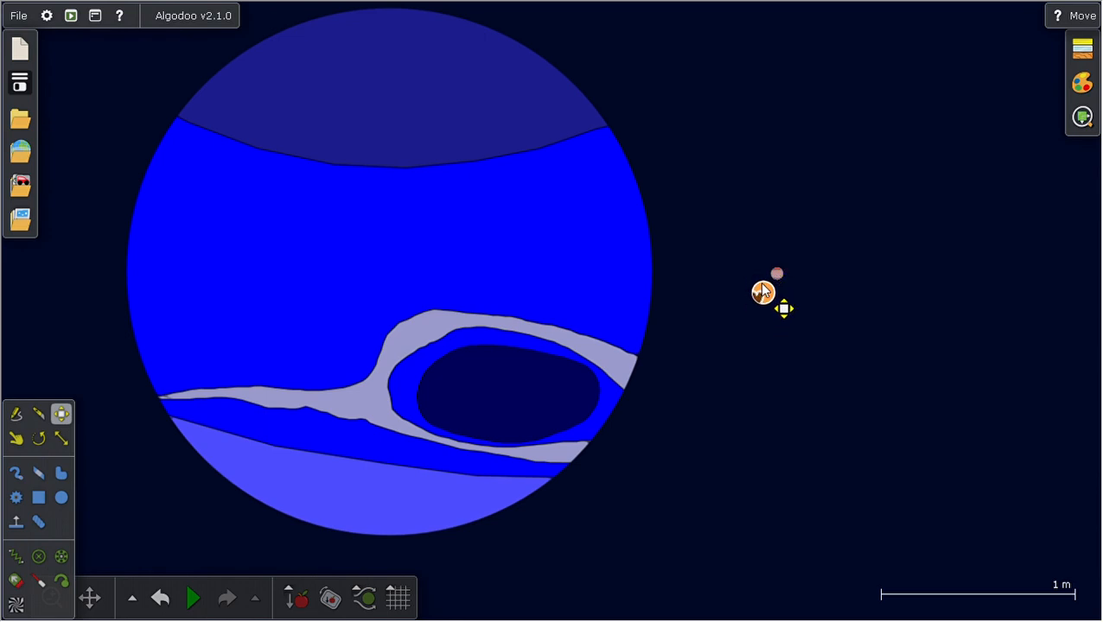
pyautogui.rightClick(763, 291)
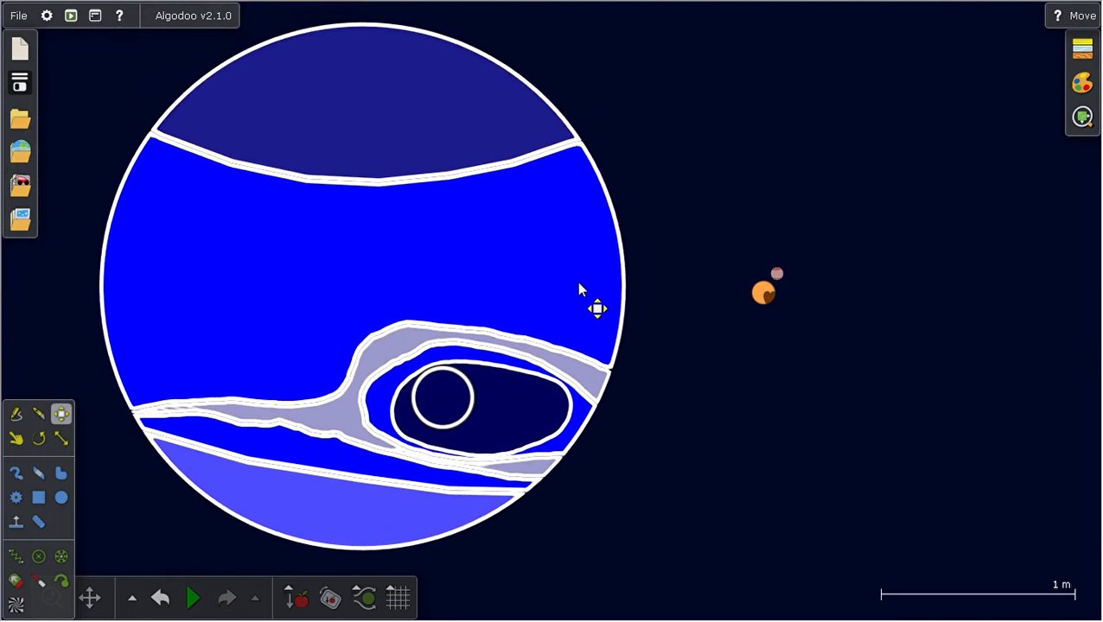
pyautogui.rightClick(597, 308)
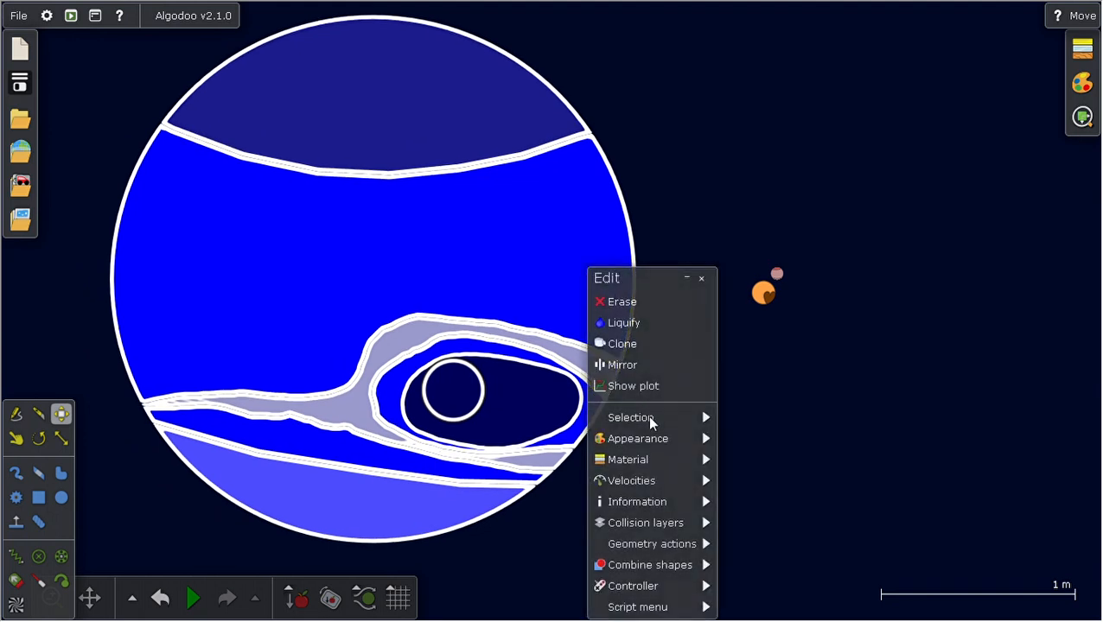
pyautogui.moveTo(621, 365)
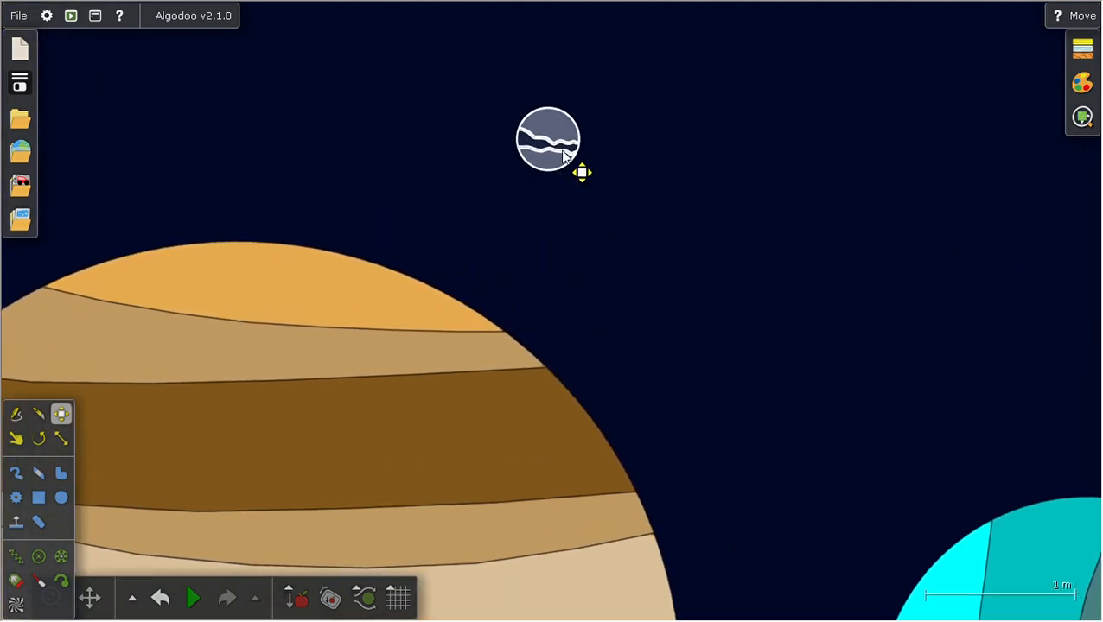
# - Pull the wavy blue-grey moon out of Jupiter's moon cluster and drop it above Saturn
pyautogui.moveTo(549, 138); pyautogui.dragTo(487, 211)
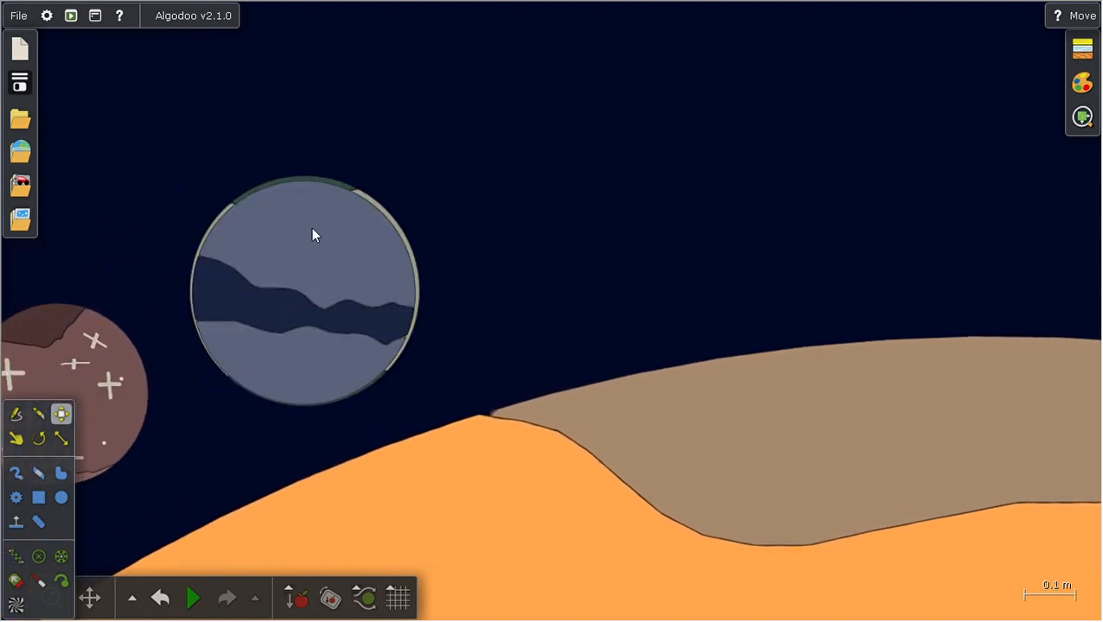
pyautogui.moveTo(185, 277)
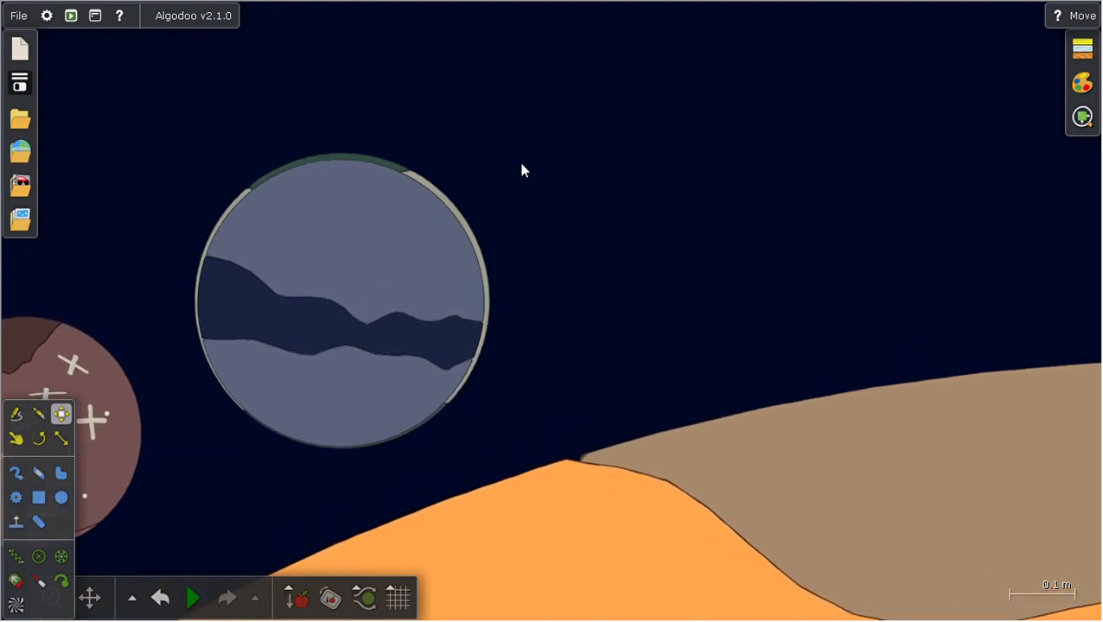
pyautogui.moveTo(350, 117)
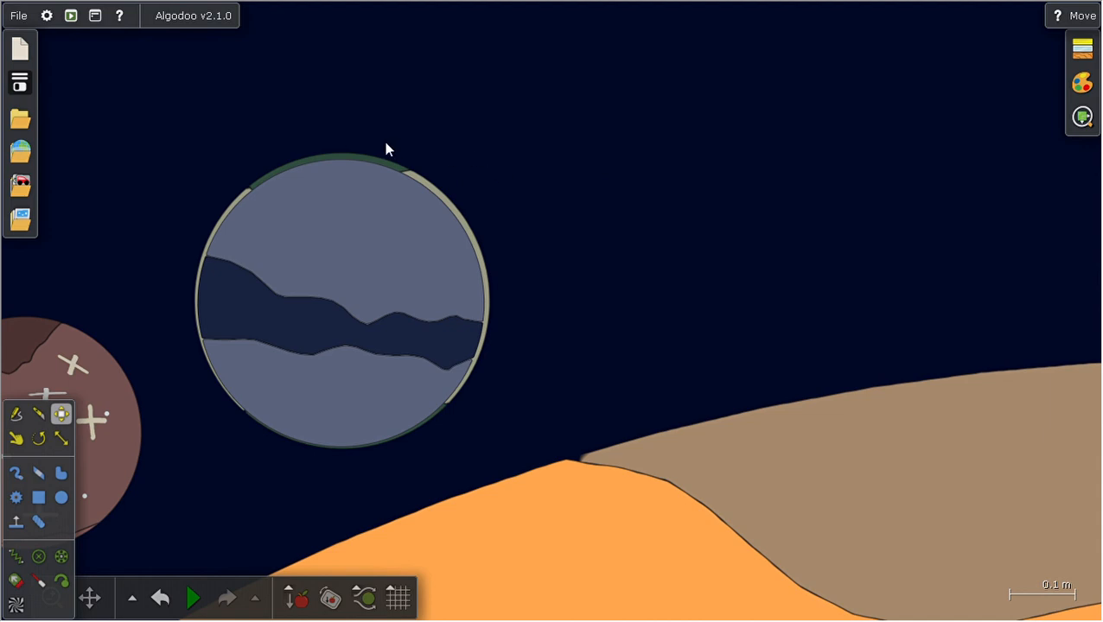
pyautogui.moveTo(278, 164)
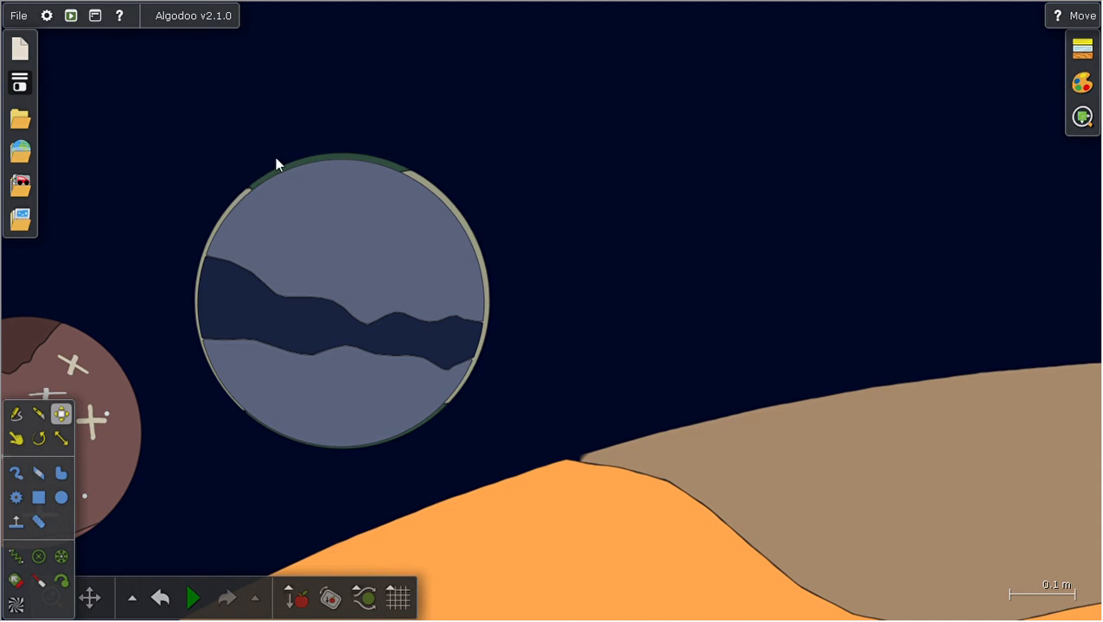
pyautogui.moveTo(520, 368)
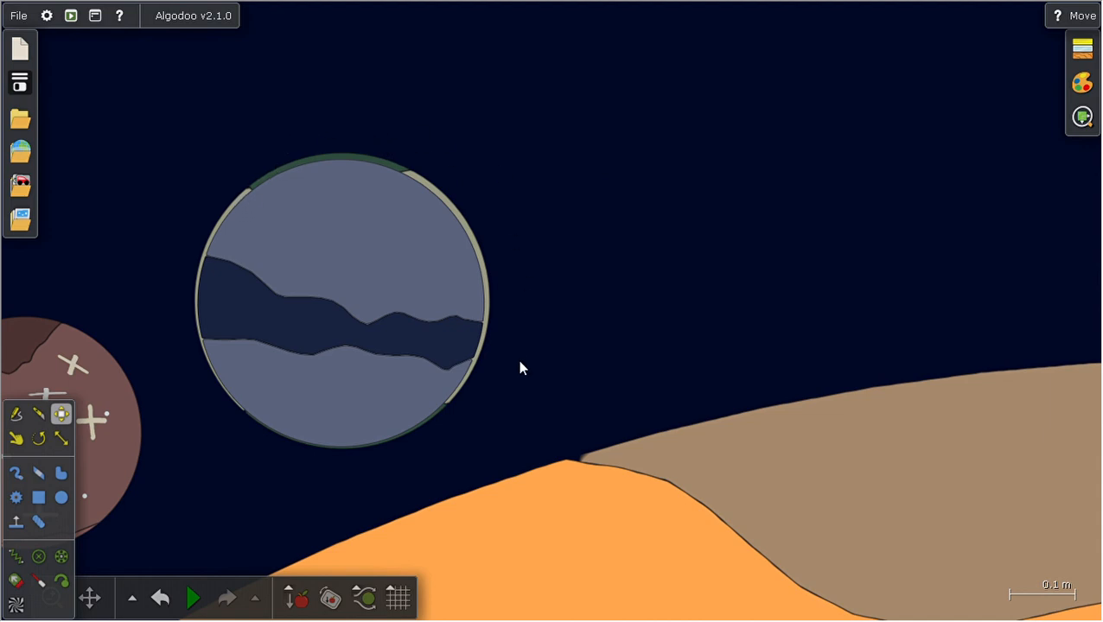
pyautogui.moveTo(497, 365)
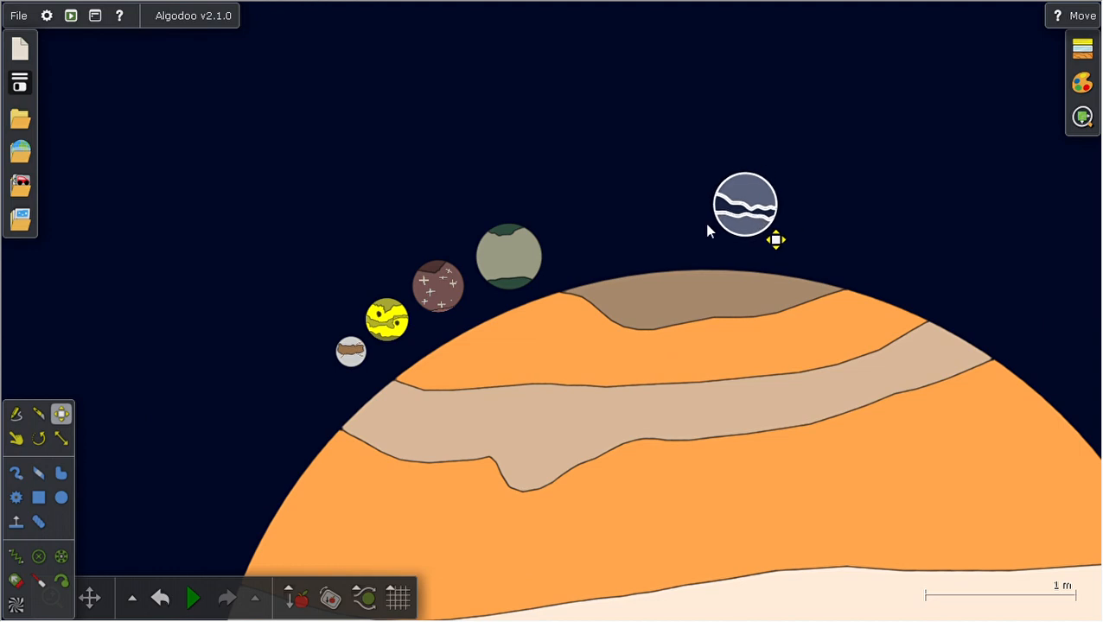
pyautogui.moveTo(745, 204); pyautogui.dragTo(633, 207)
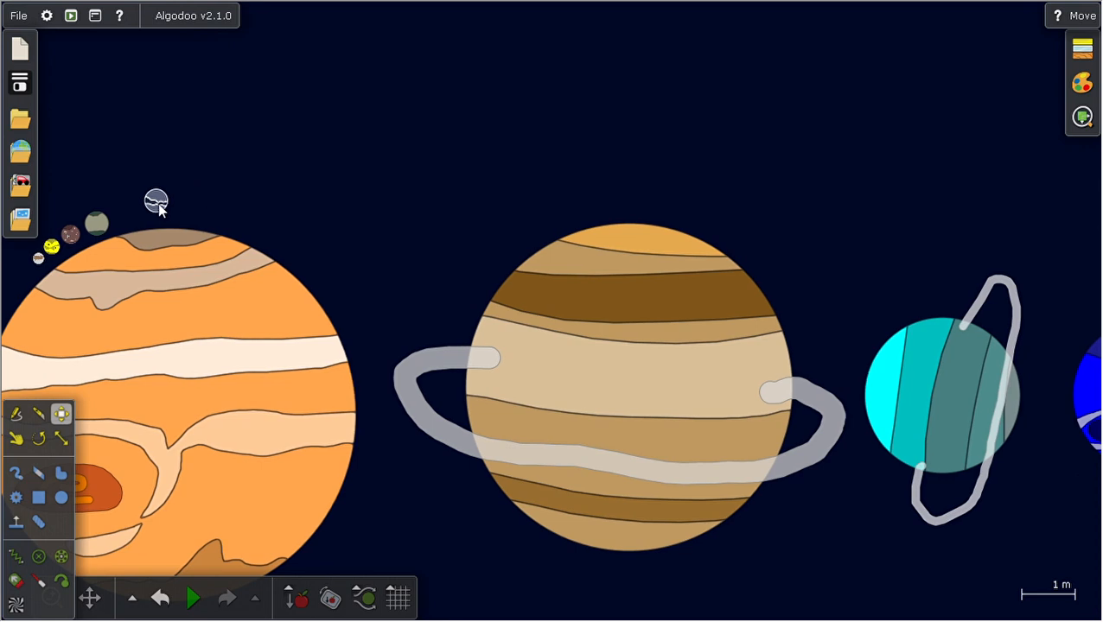
pyautogui.moveTo(155, 201); pyautogui.dragTo(718, 207)
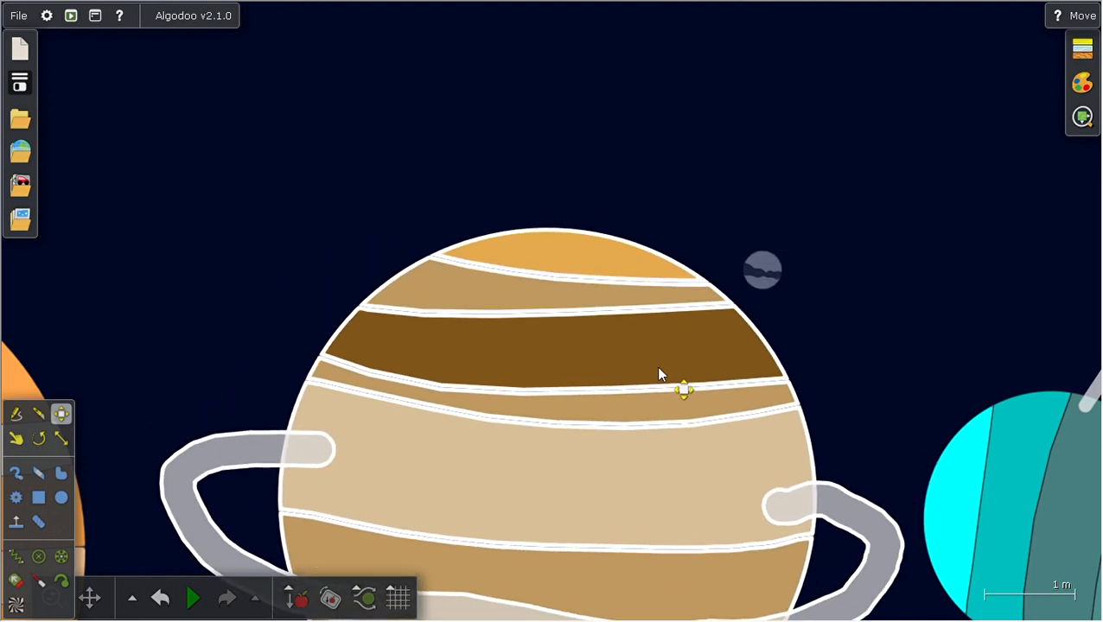
# - Pan to Jupiter's moons and scale the grey-green moon down to a tiny size
pyautogui.moveTo(685, 389); pyautogui.dragTo(623, 335)
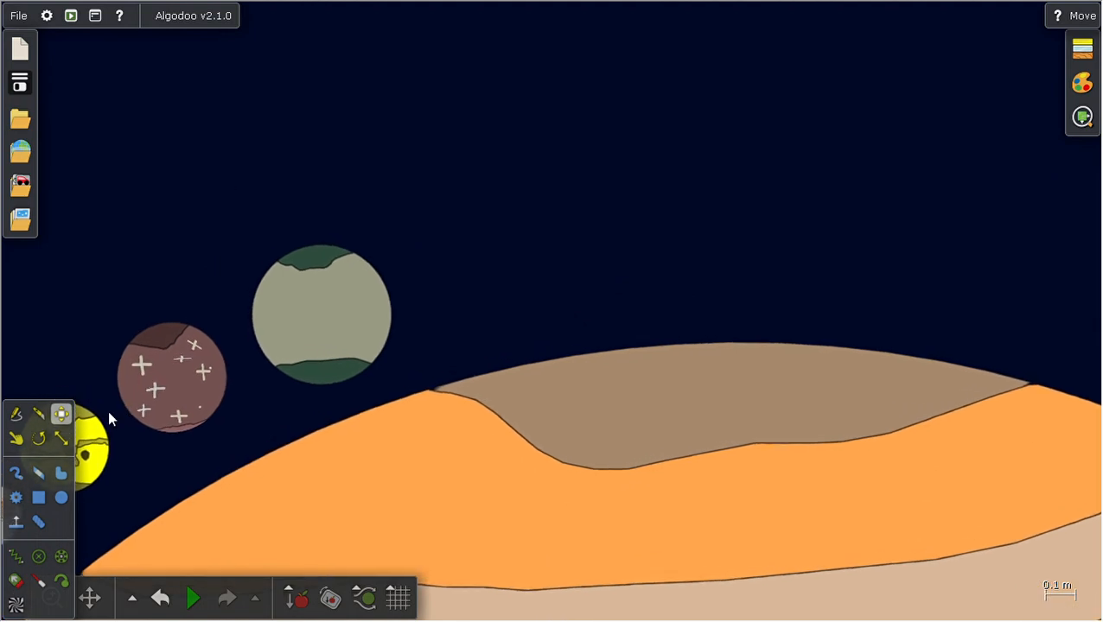
pyautogui.click(61, 438)
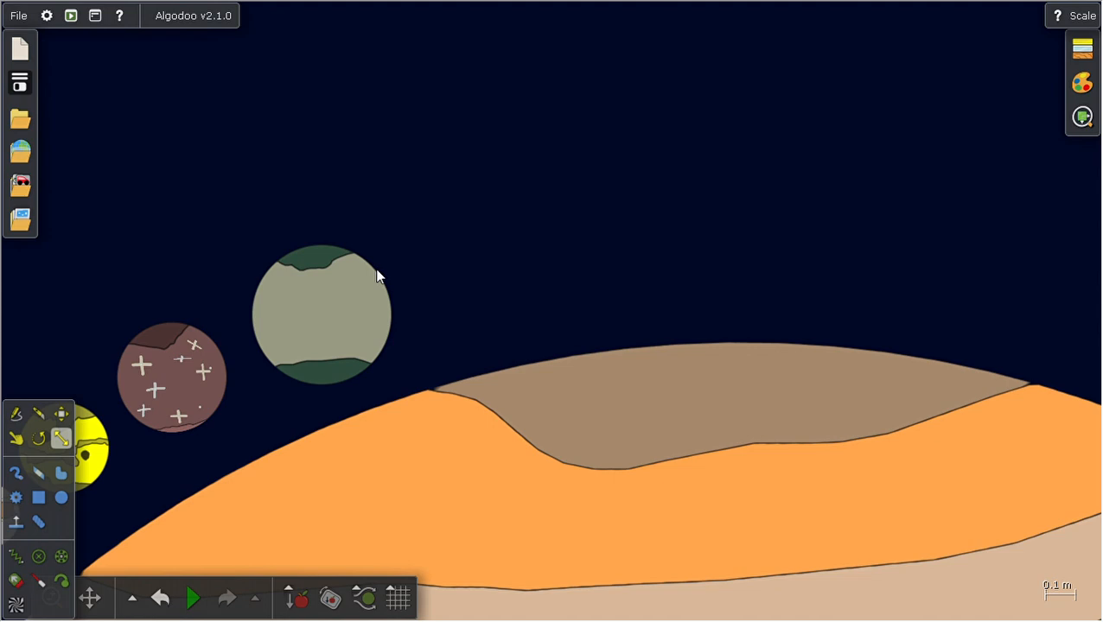
pyautogui.rightClick(322, 298)
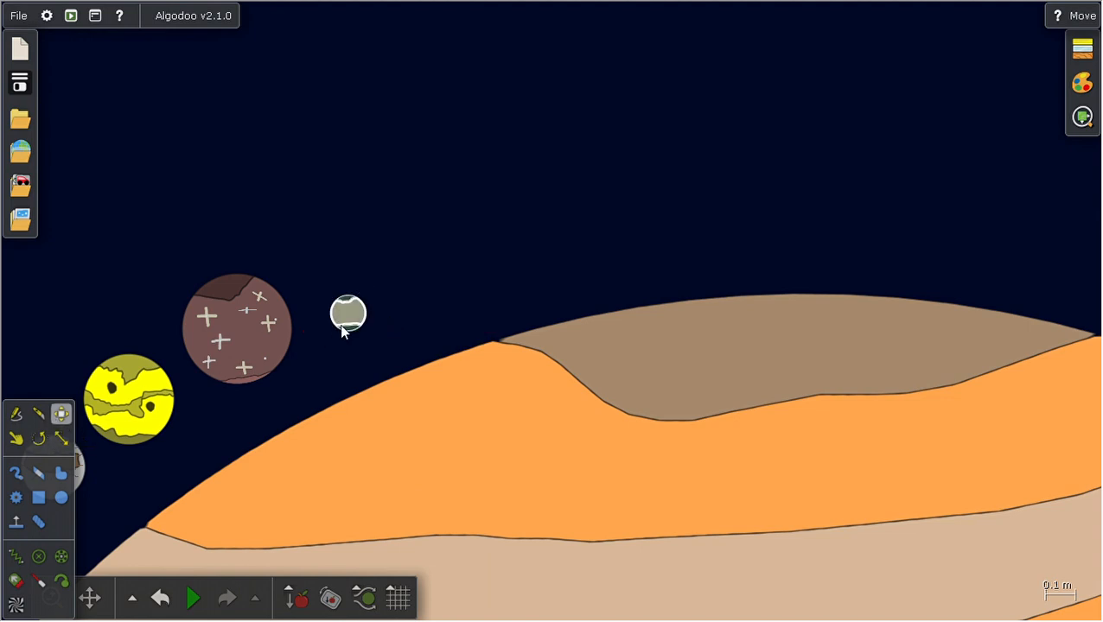
# - Fling the tiny grey-green moon high across the sky and back beside the brown moon
pyautogui.moveTo(347, 313); pyautogui.dragTo(326, 311)
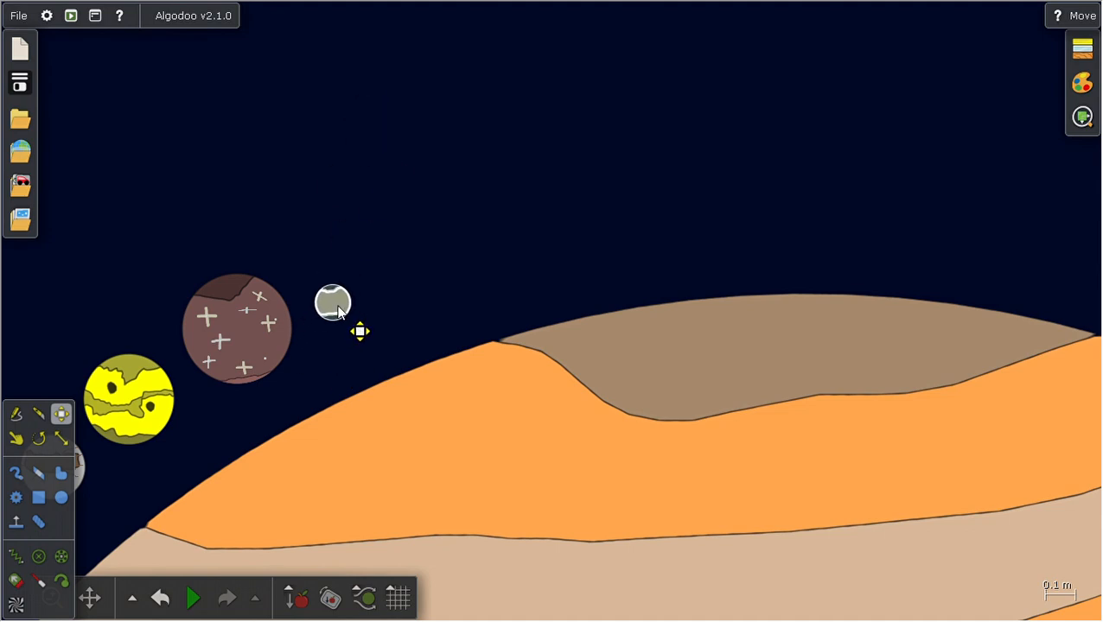
pyautogui.moveTo(333, 302); pyautogui.dragTo(391, 78)
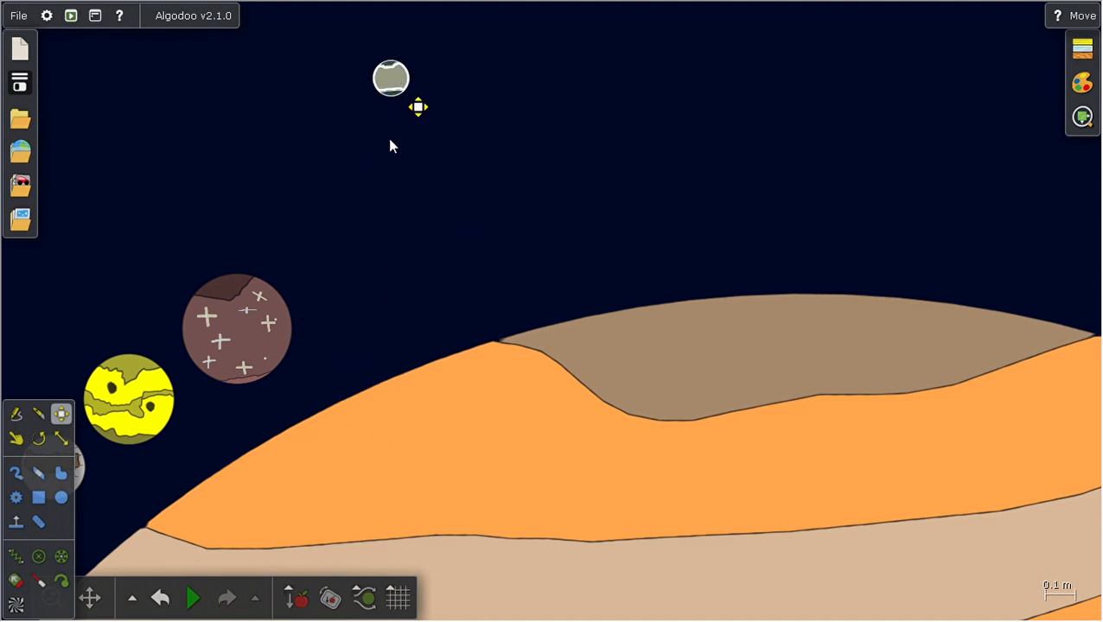
pyautogui.moveTo(391, 78); pyautogui.dragTo(427, 177)
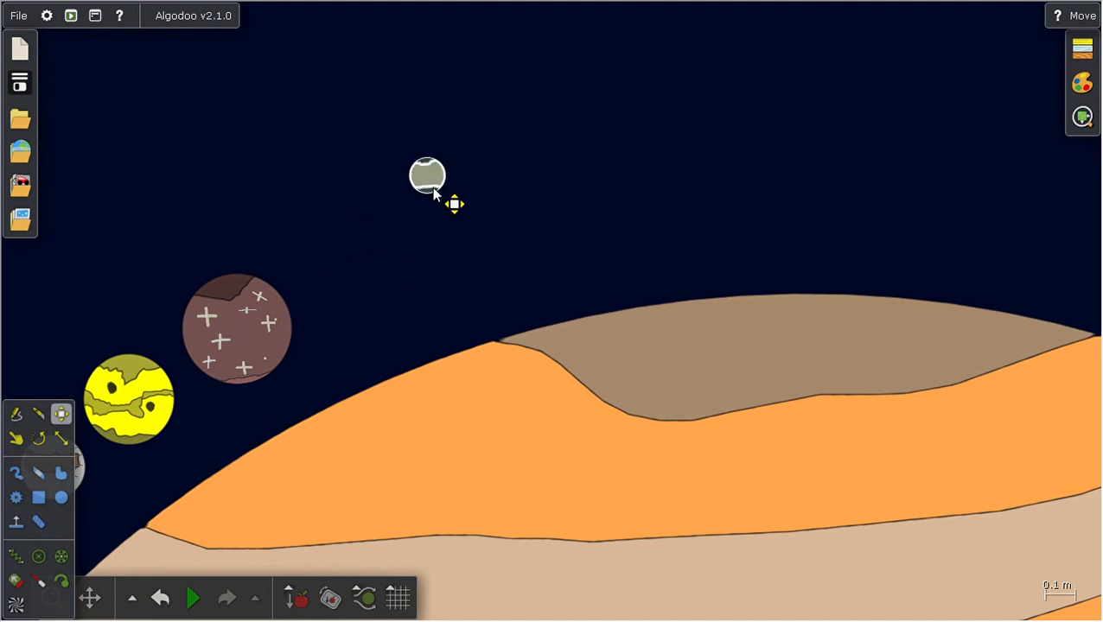
pyautogui.moveTo(427, 176); pyautogui.dragTo(647, 74)
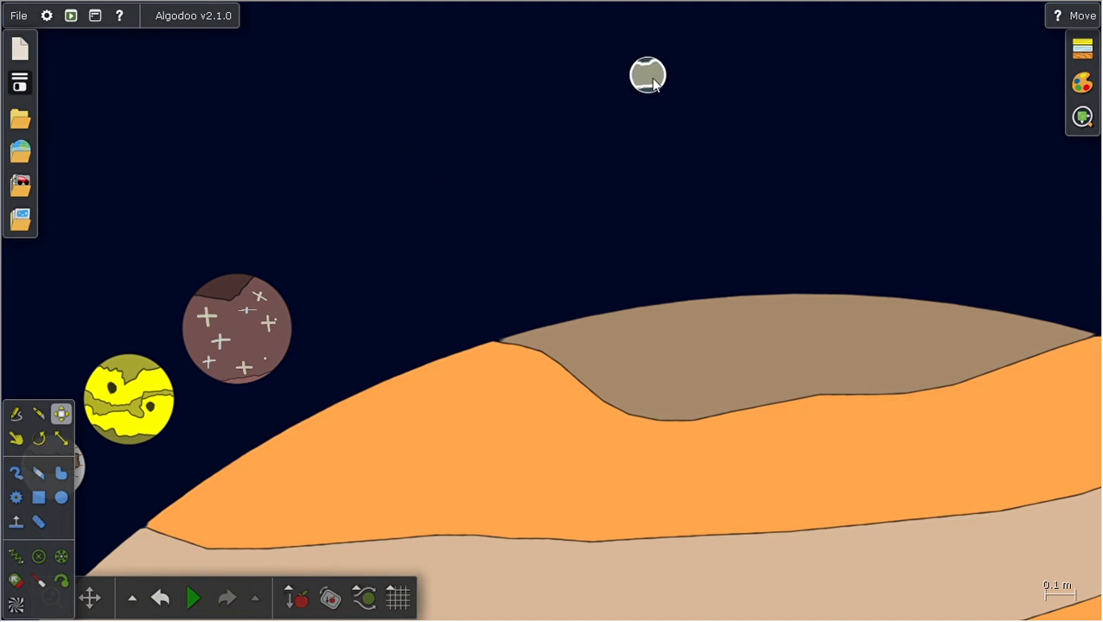
pyautogui.moveTo(647, 76); pyautogui.dragTo(619, 109)
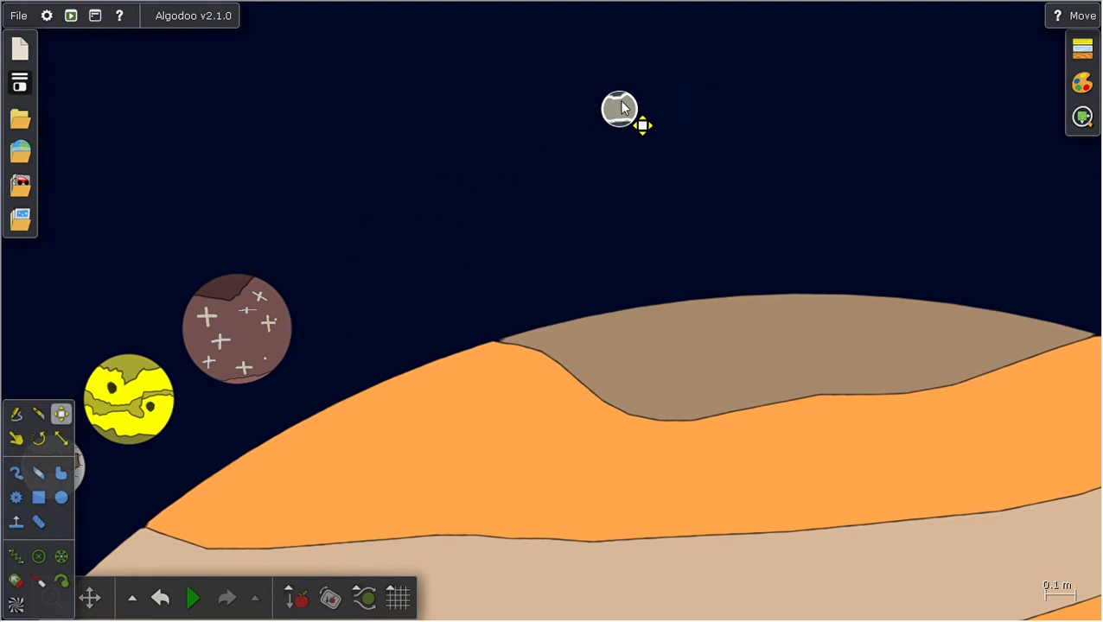
pyautogui.moveTo(619, 108); pyautogui.dragTo(323, 298)
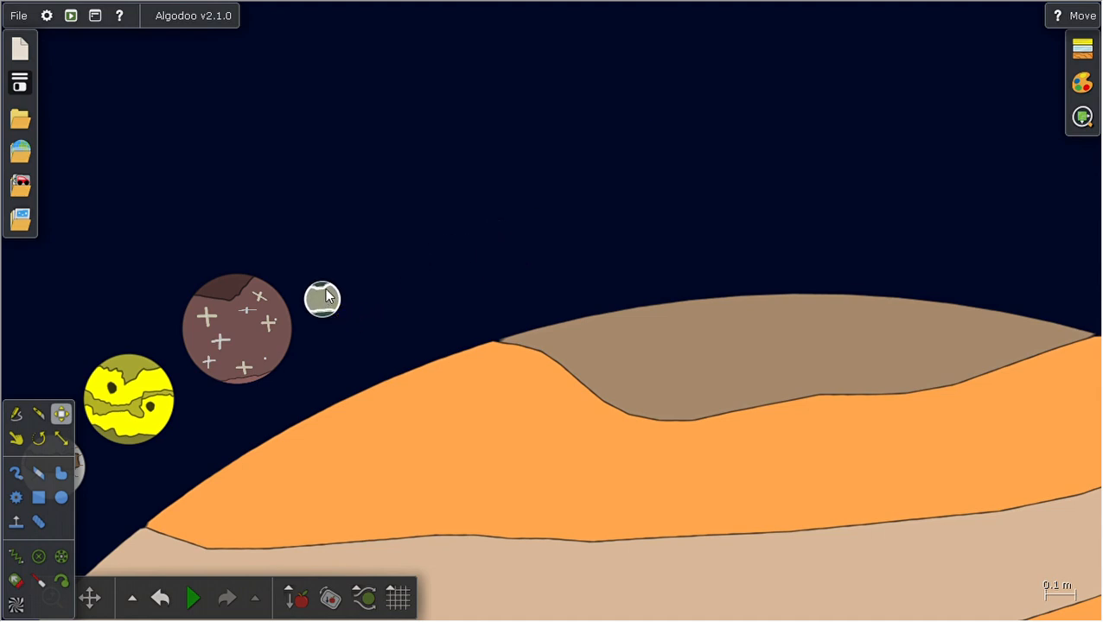
# - Toss the tiny moon around again, finally settling it beside the brown cratered moon
pyautogui.moveTo(323, 298); pyautogui.dragTo(403, 257)
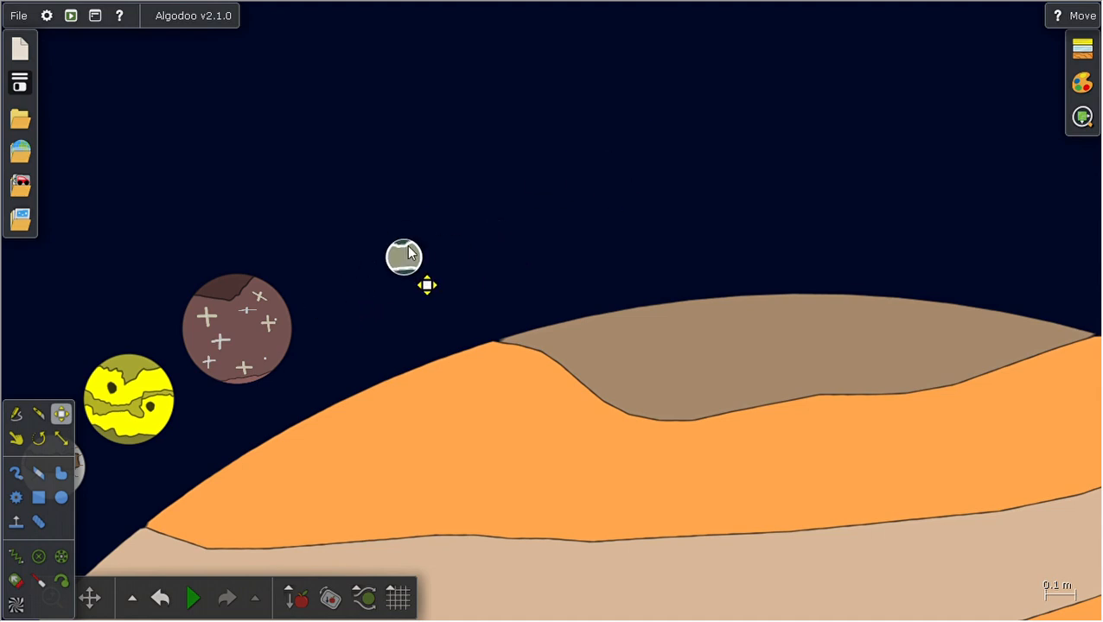
pyautogui.moveTo(404, 257); pyautogui.dragTo(406, 161)
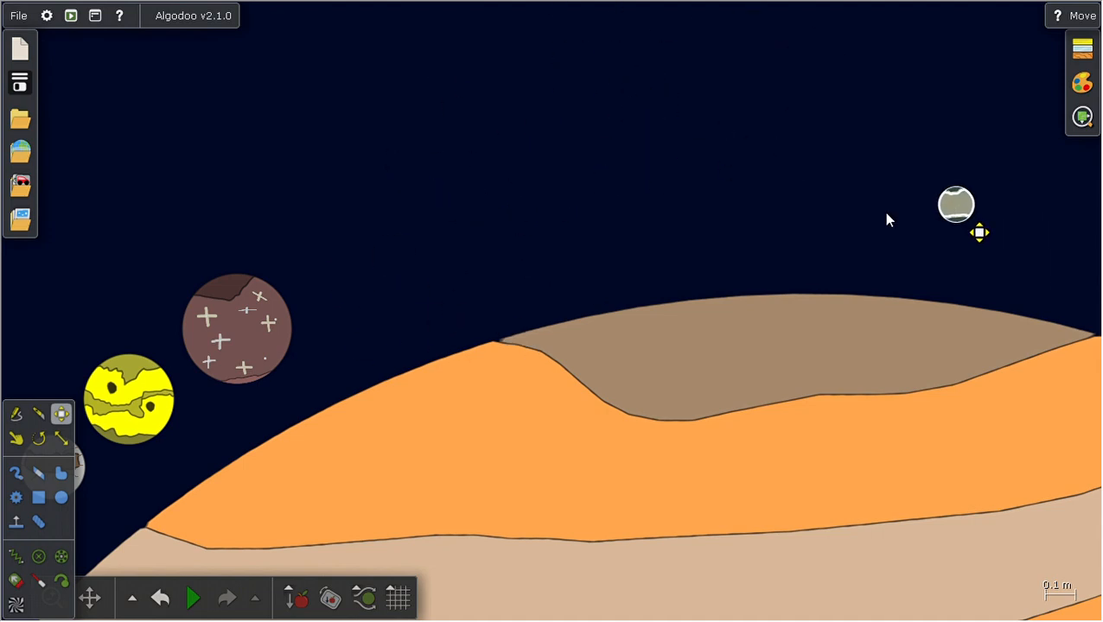
pyautogui.moveTo(956, 205); pyautogui.dragTo(338, 281)
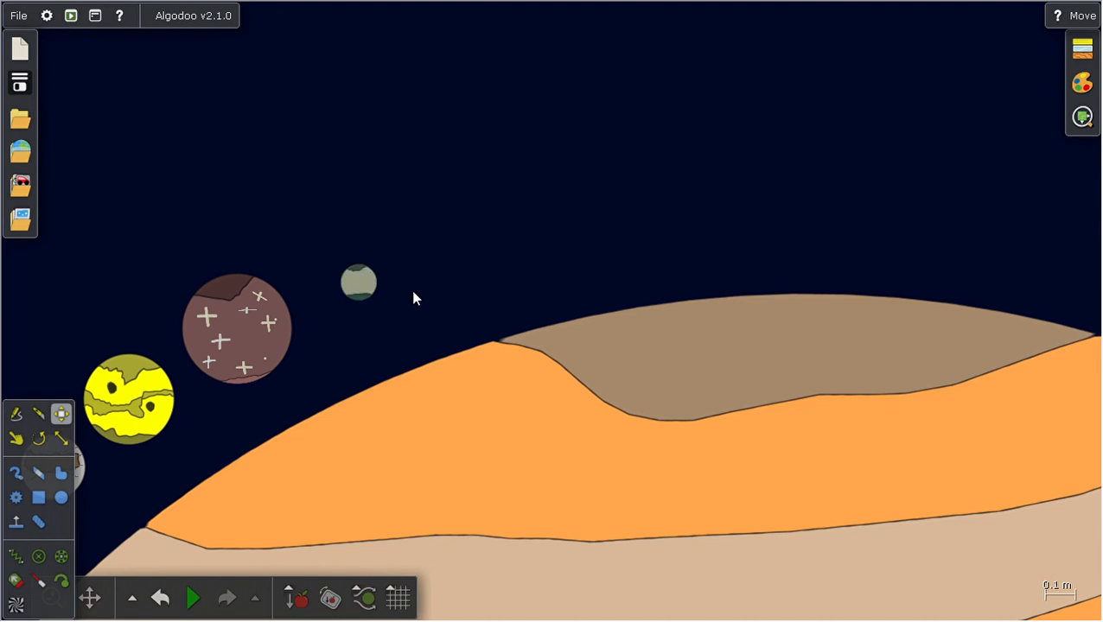
pyautogui.moveTo(357, 282); pyautogui.dragTo(543, 114)
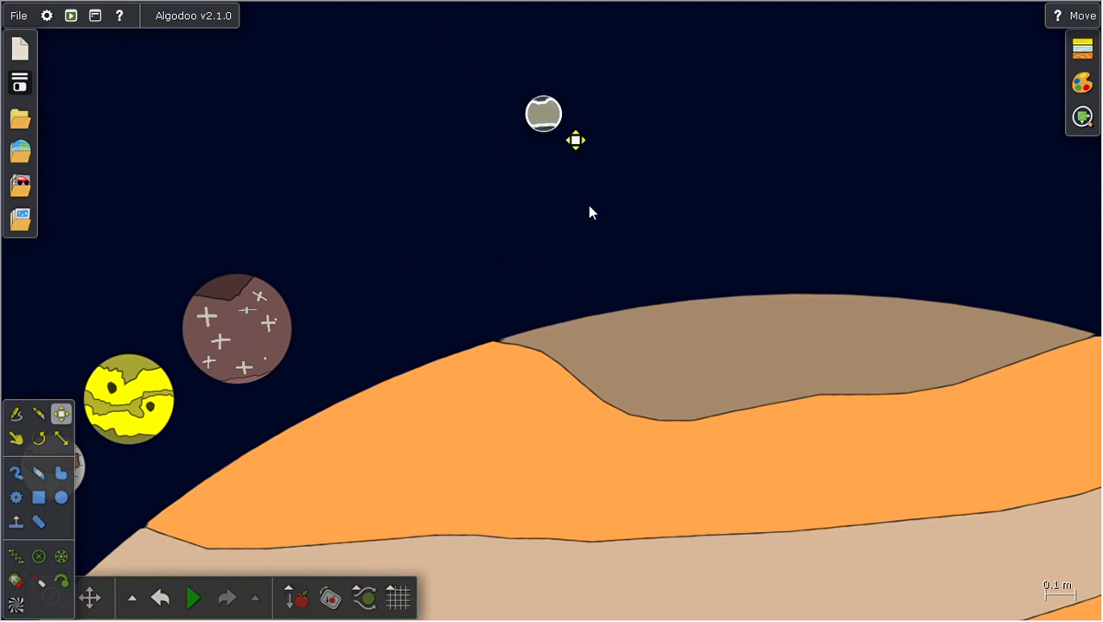
pyautogui.moveTo(575, 140); pyautogui.dragTo(390, 283)
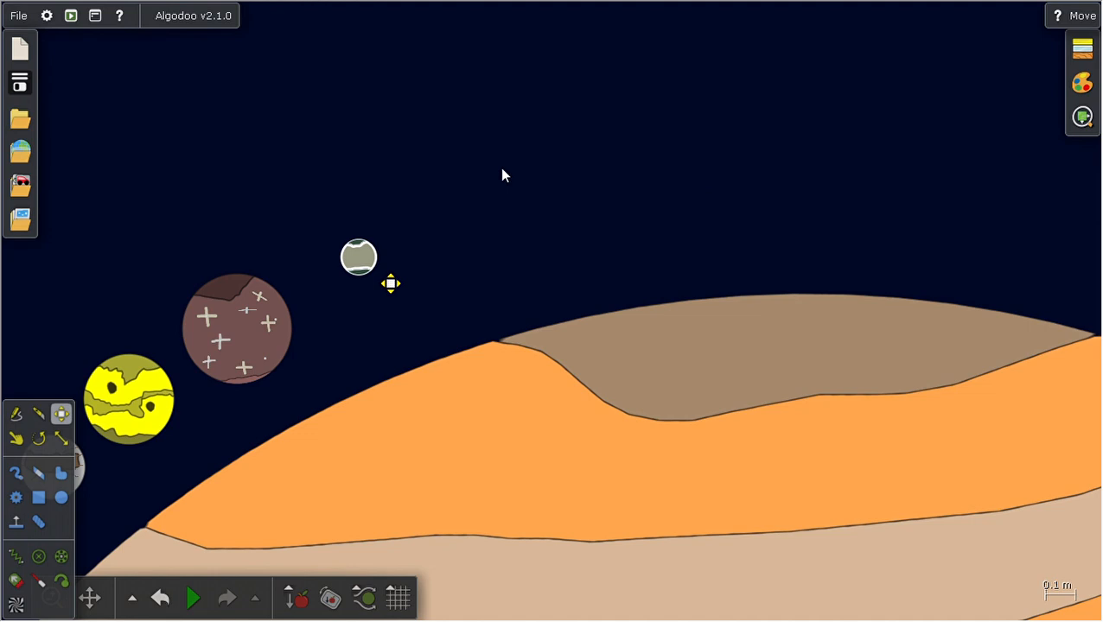
pyautogui.moveTo(359, 257); pyautogui.dragTo(376, 283)
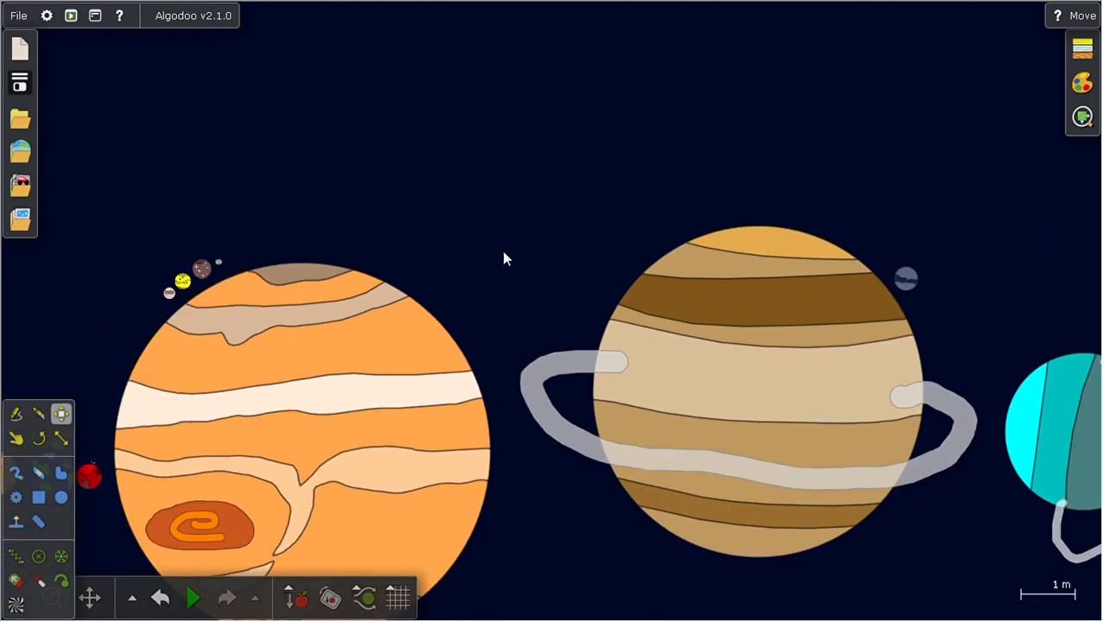
# - Zoom in near Saturn and carry the wavy-striped moon outward toward Uranus
pyautogui.scroll(-3)
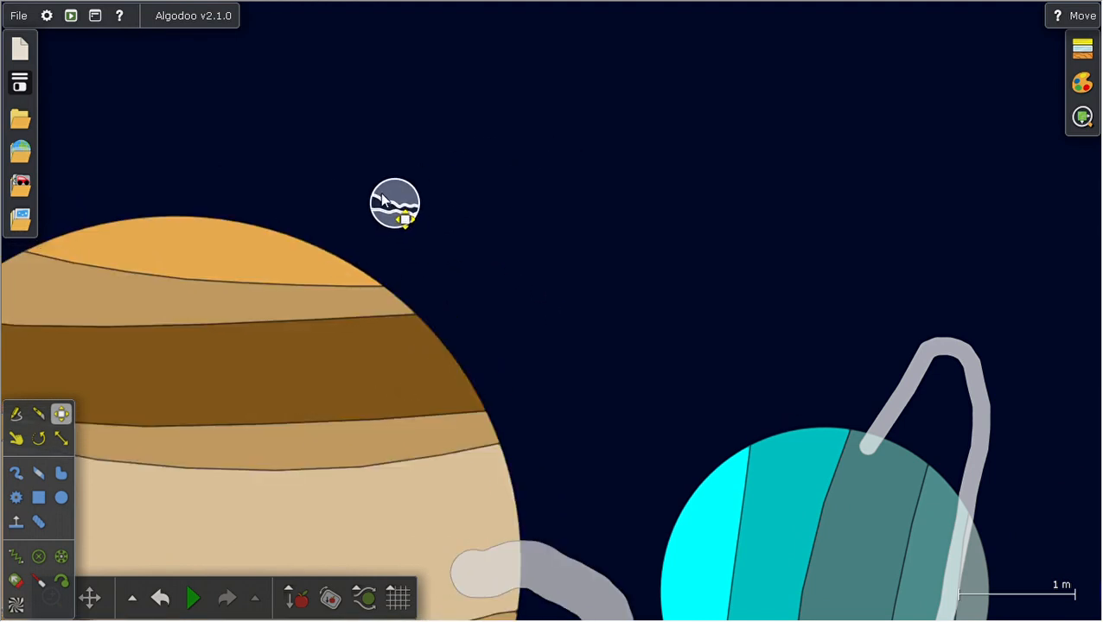
pyautogui.moveTo(394, 204); pyautogui.dragTo(514, 240)
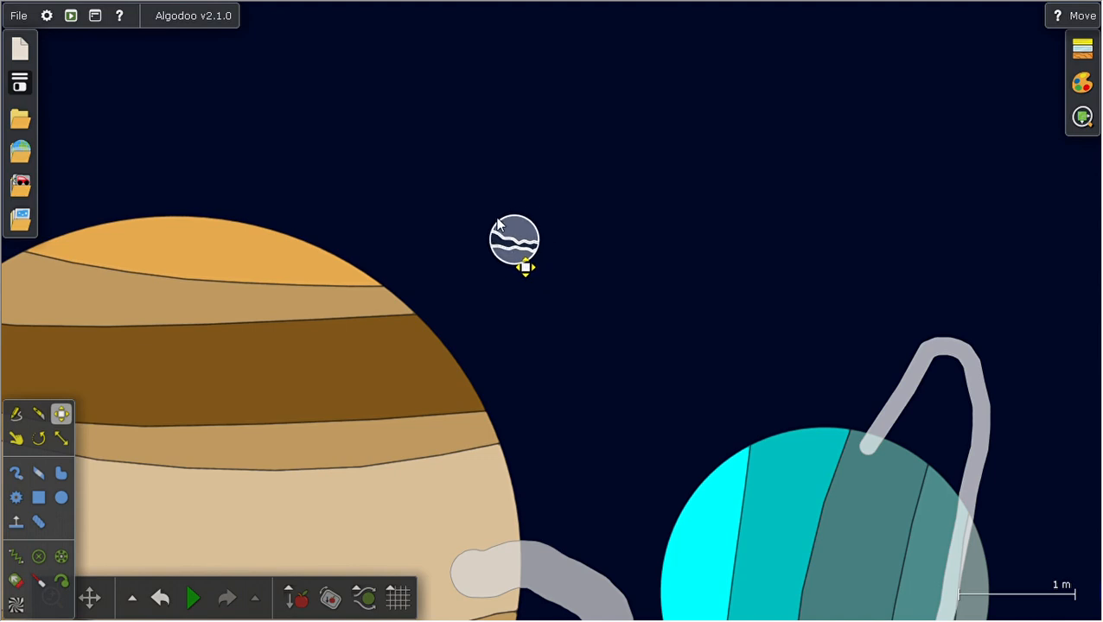
pyautogui.moveTo(514, 242); pyautogui.dragTo(346, 192)
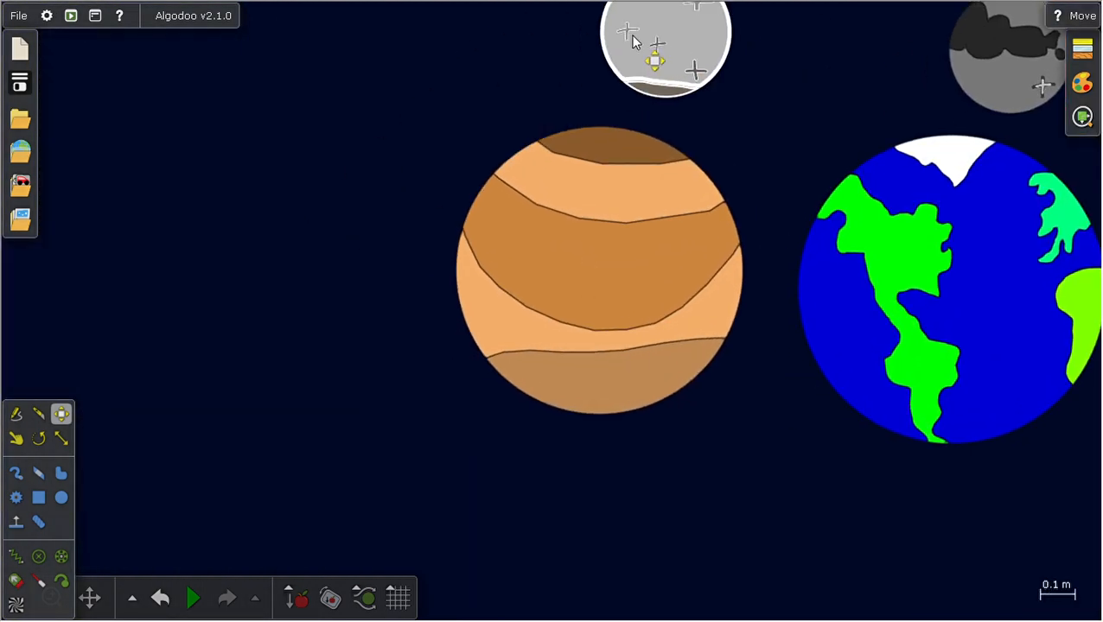
# - Zoom out, pan to Venus, Earth and Mars, and show the My scenes collection
pyautogui.scroll(-3)
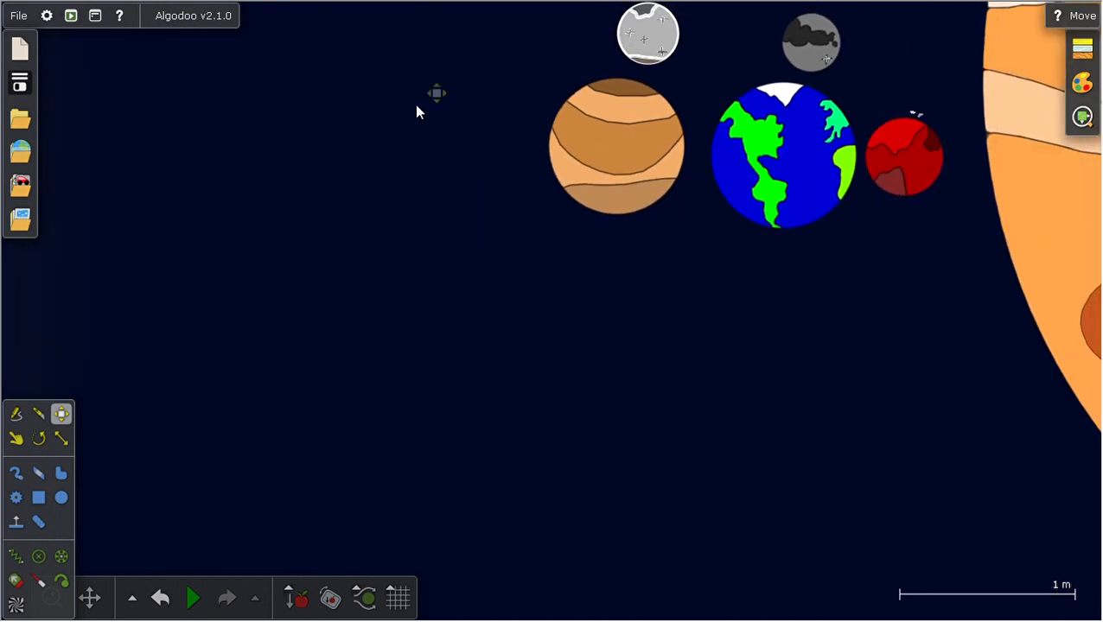
pyautogui.moveTo(313, 500)
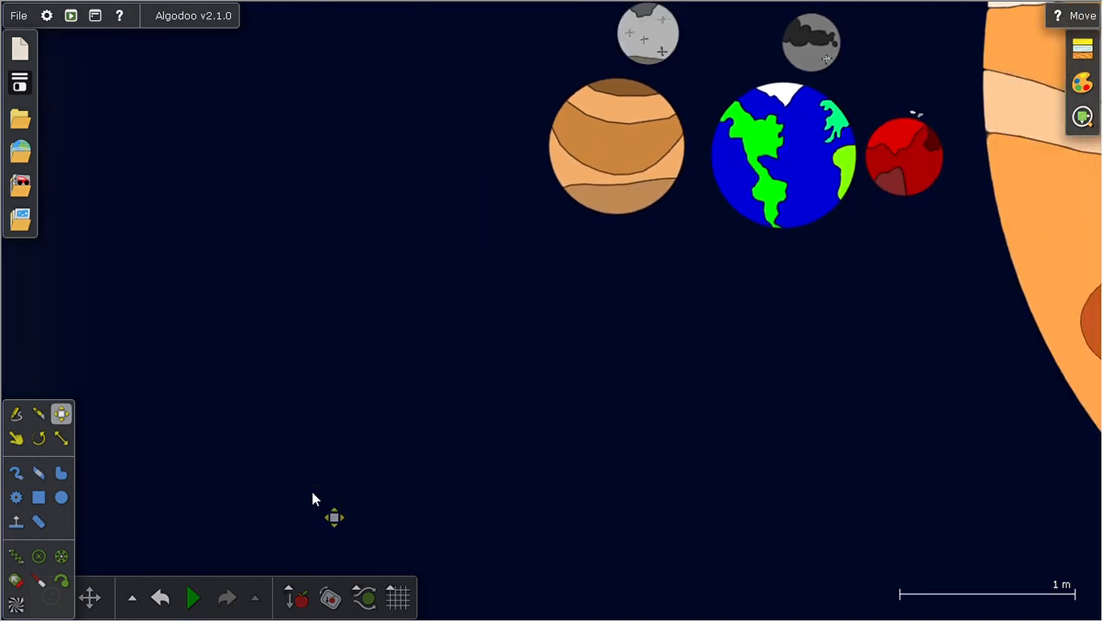
pyautogui.moveTo(333, 517); pyautogui.dragTo(396, 391)
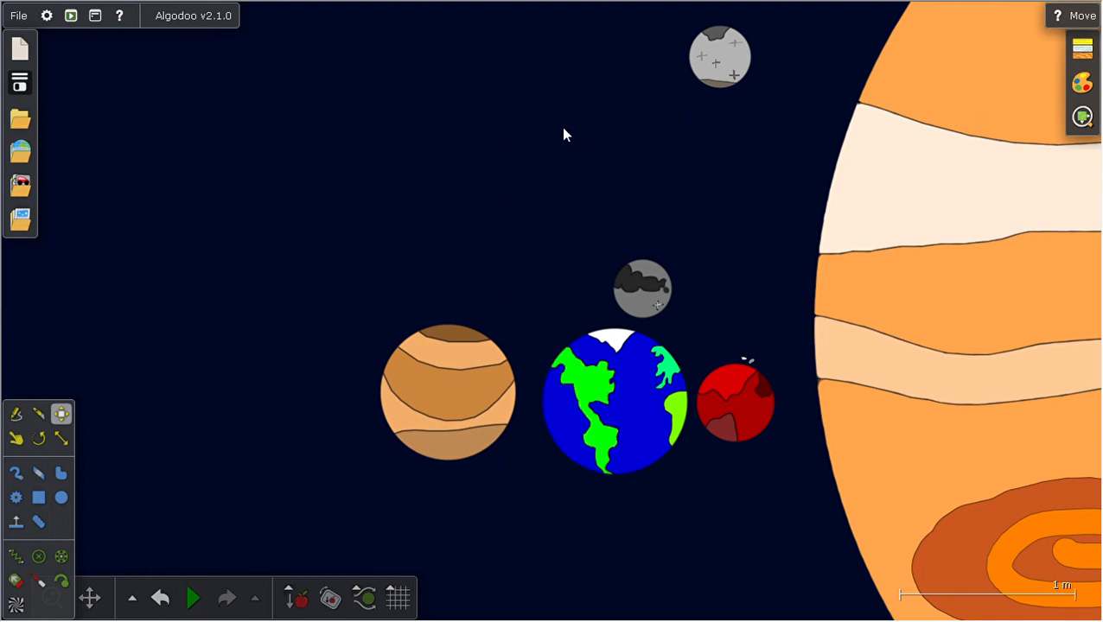
pyautogui.moveTo(304, 108)
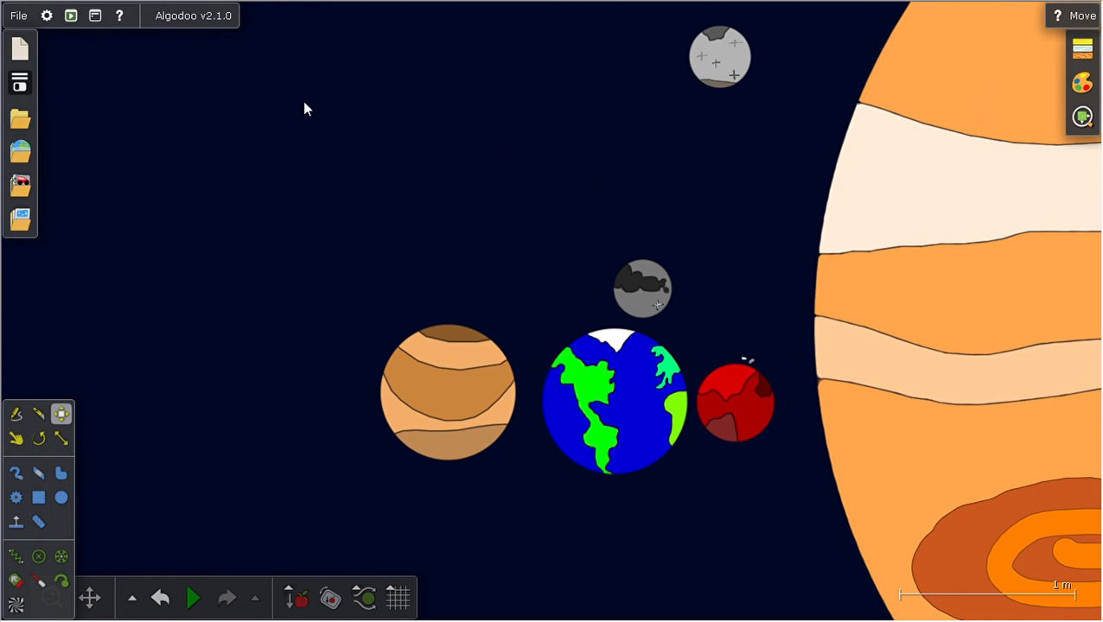
pyautogui.click(19, 120)
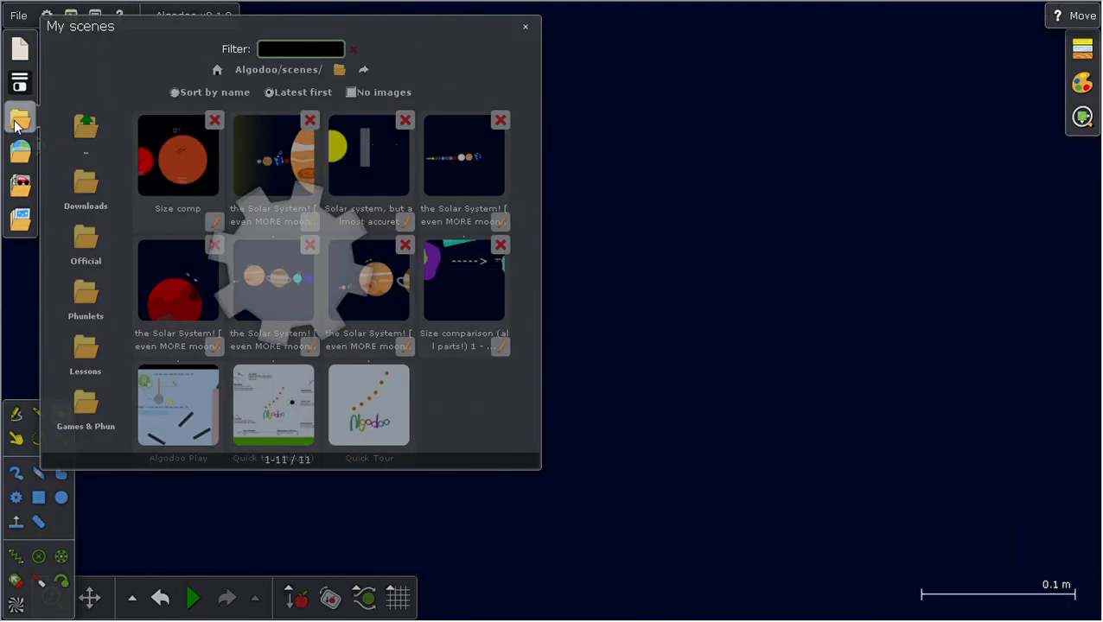